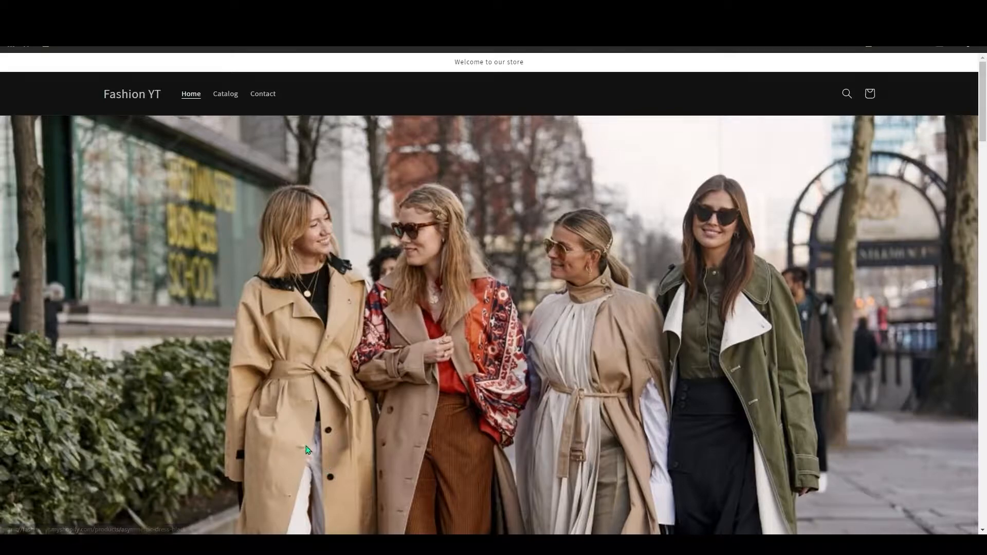
mouse_move(330, 471)
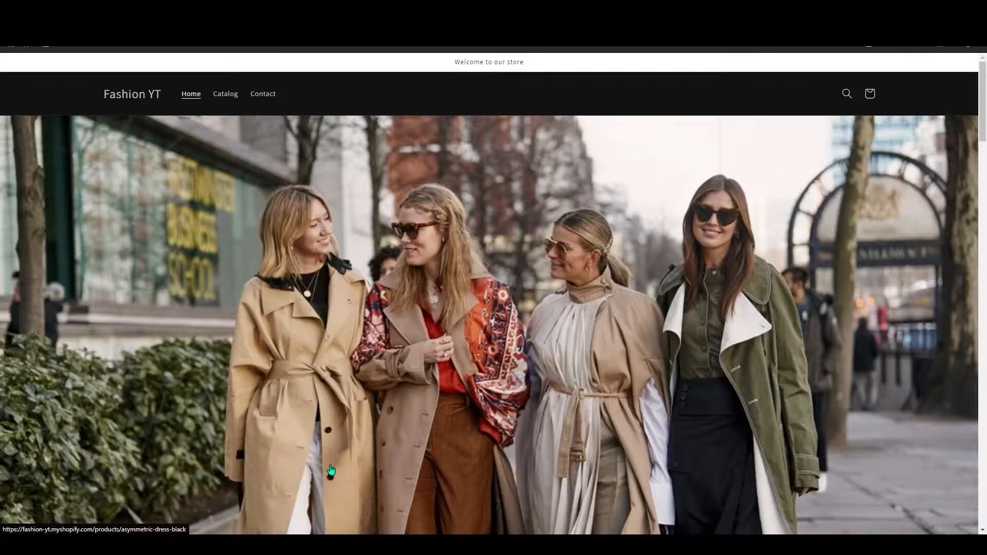
mouse_move(75, 209)
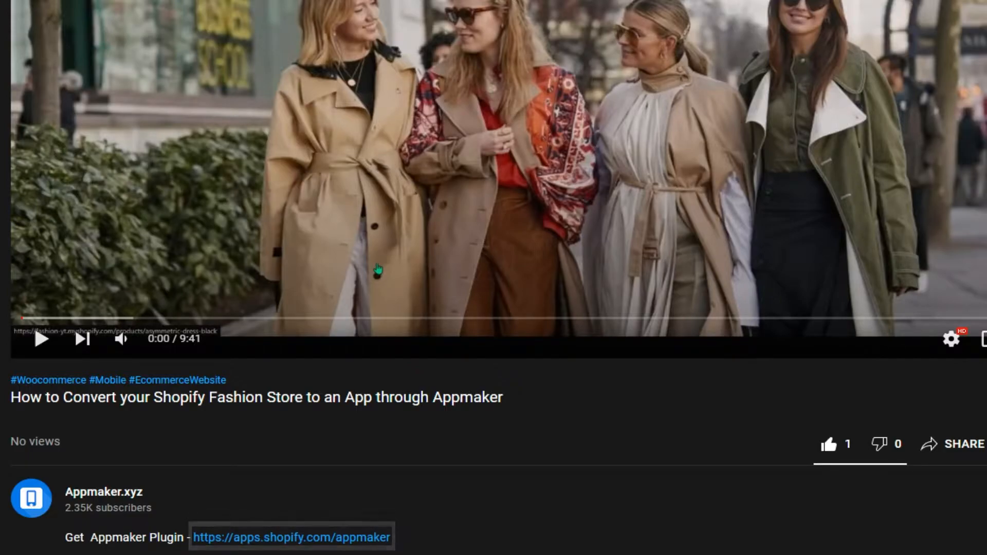
Step: Install Appmaker from its App Store listing, approving permissions and adding it as a sales channel
left_click(291, 537)
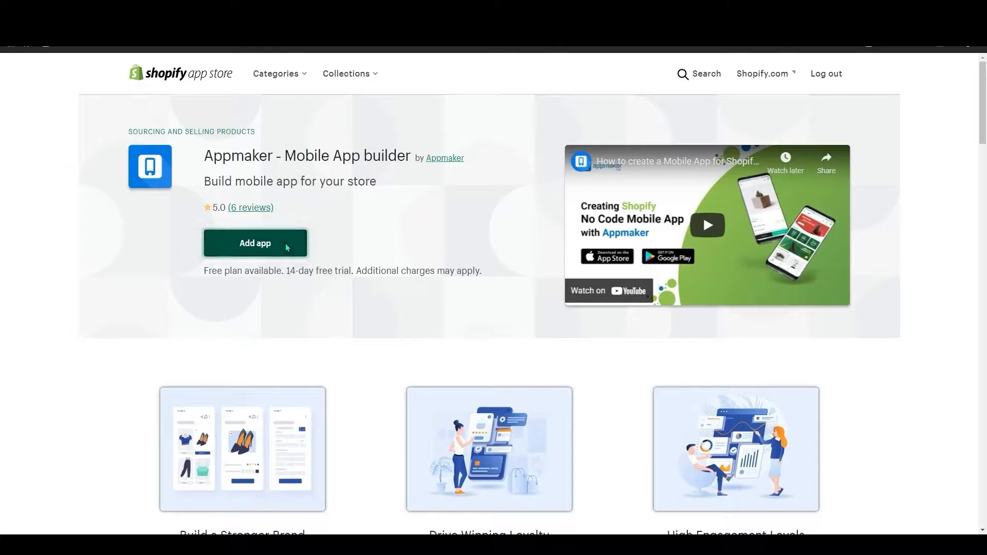
left_click(255, 244)
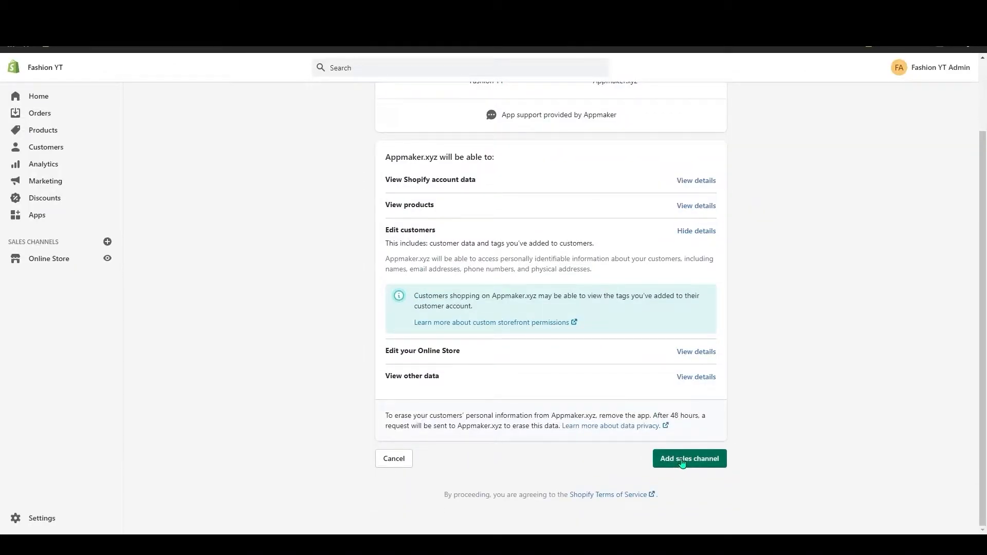
left_click(689, 459)
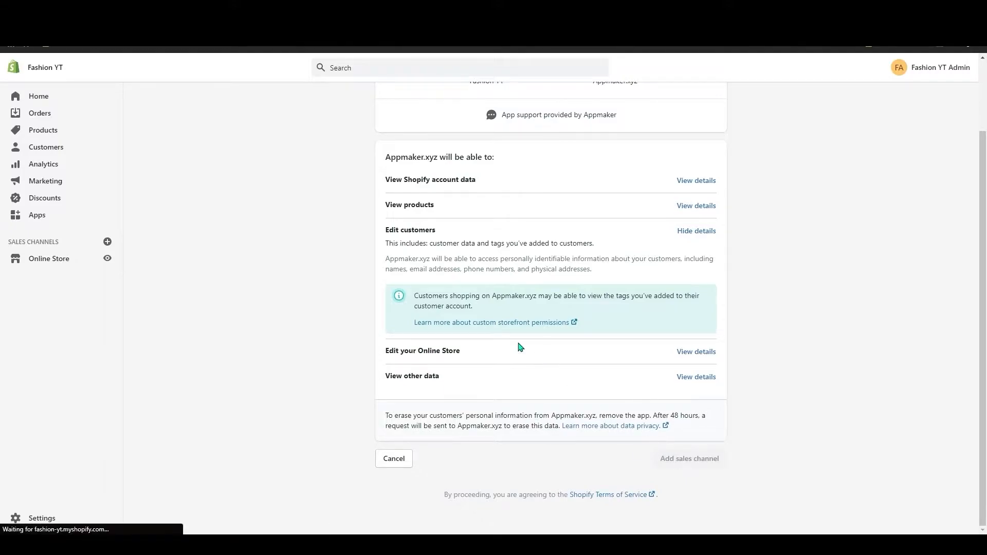
left_click(688, 459)
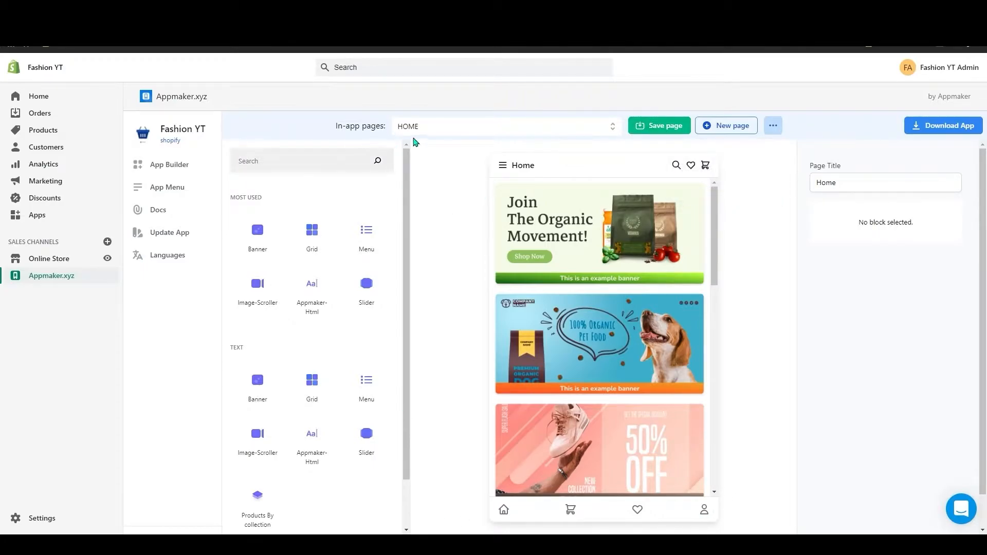
scroll("down", 3)
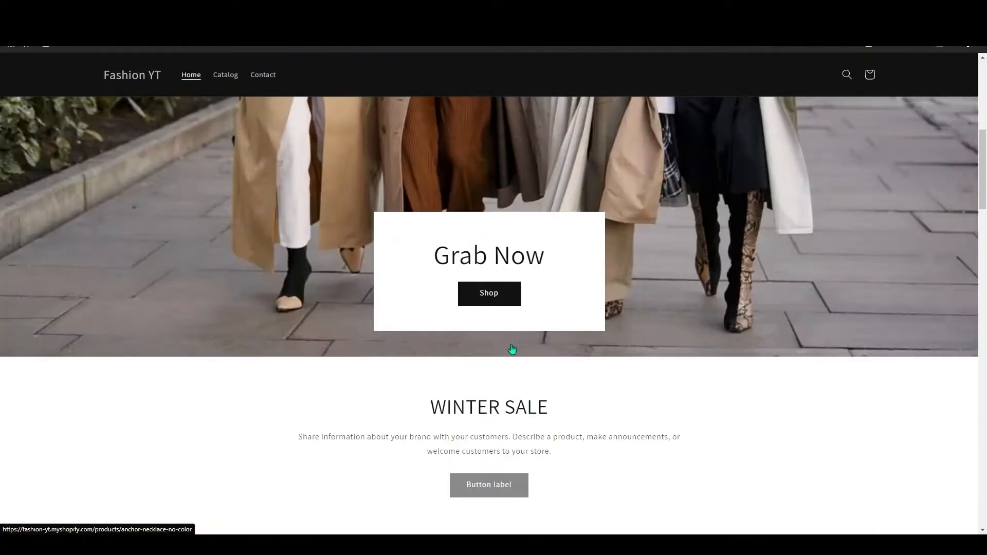
scroll("down", 3)
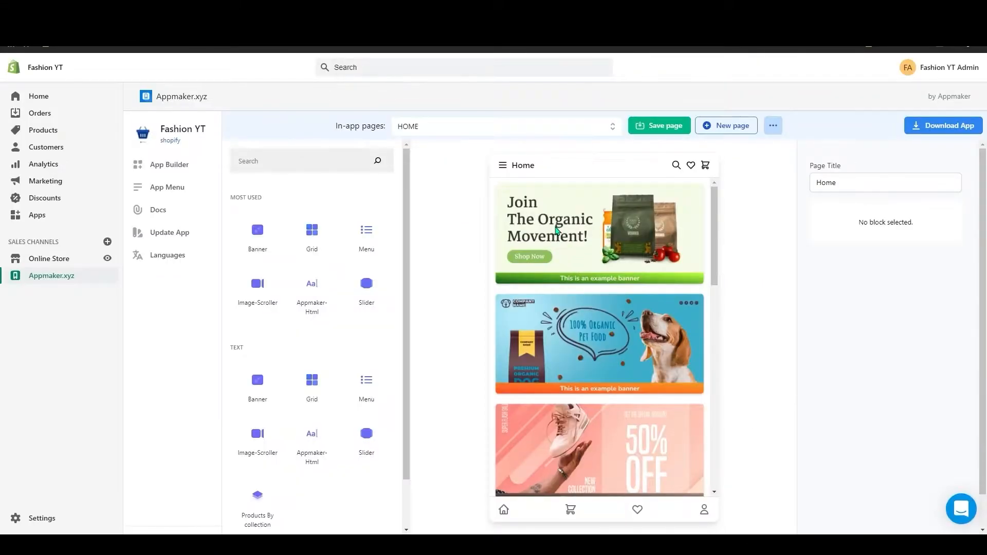
scroll("down", 3)
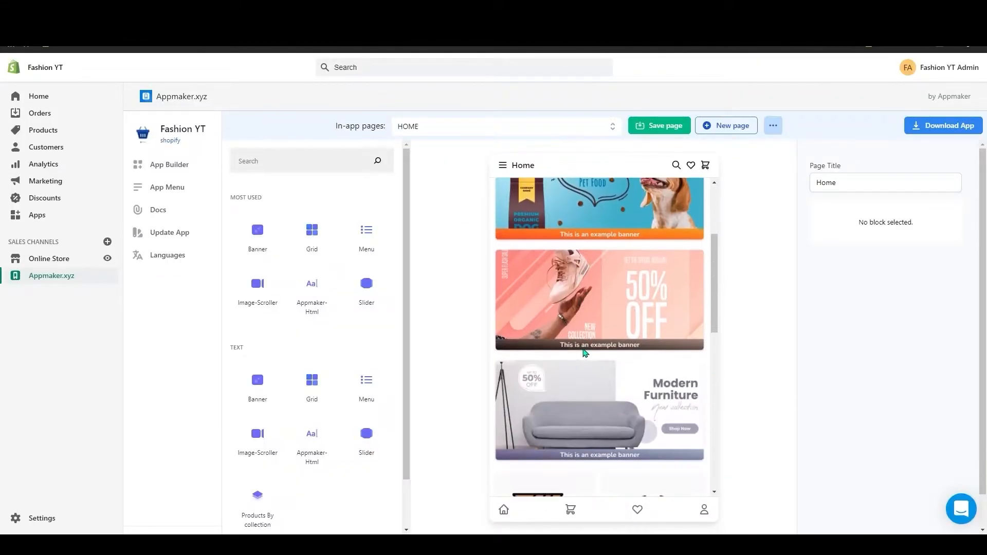
scroll("down", 3)
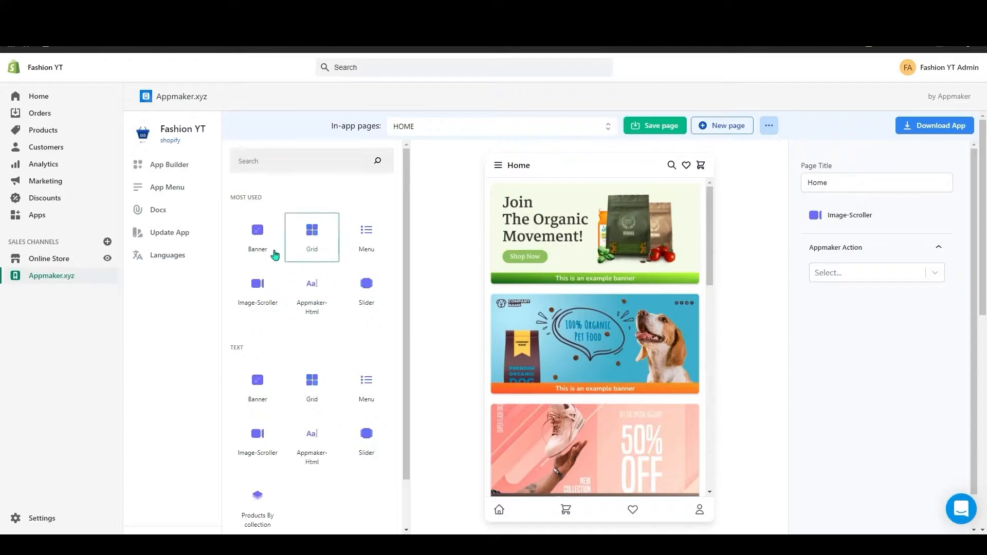
mouse_move(548, 212)
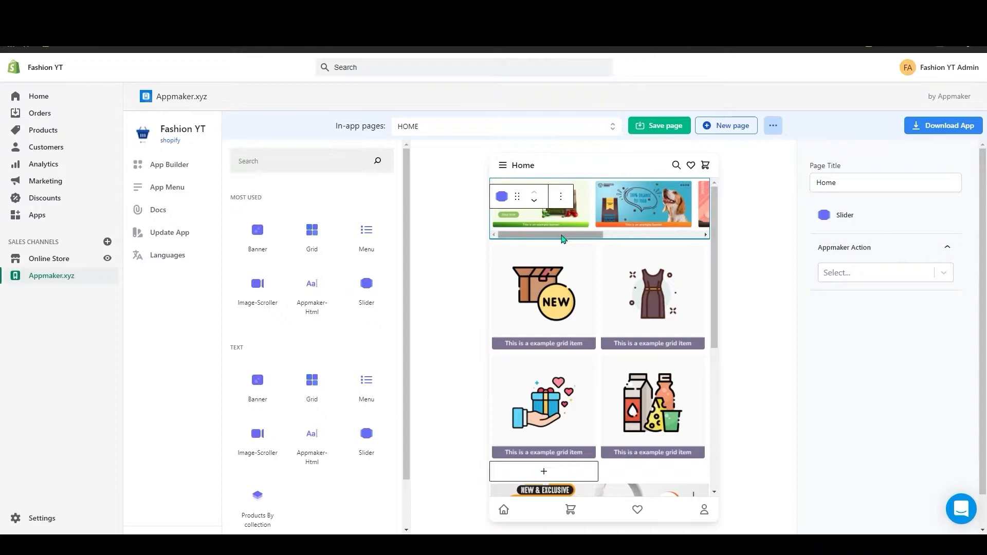
mouse_move(562, 195)
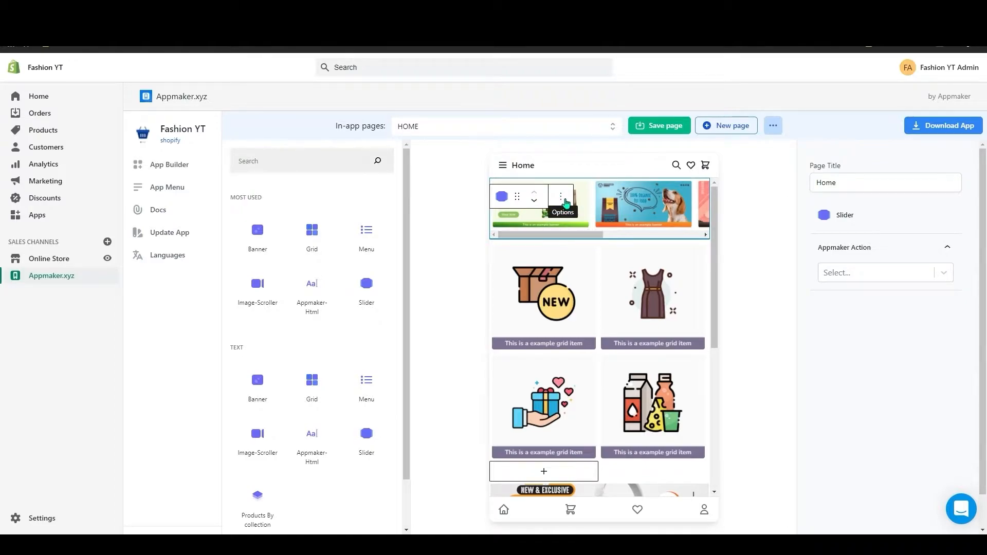
Step: Remove the example slider and grid blocks from the Home page via their options menus
left_click(561, 197)
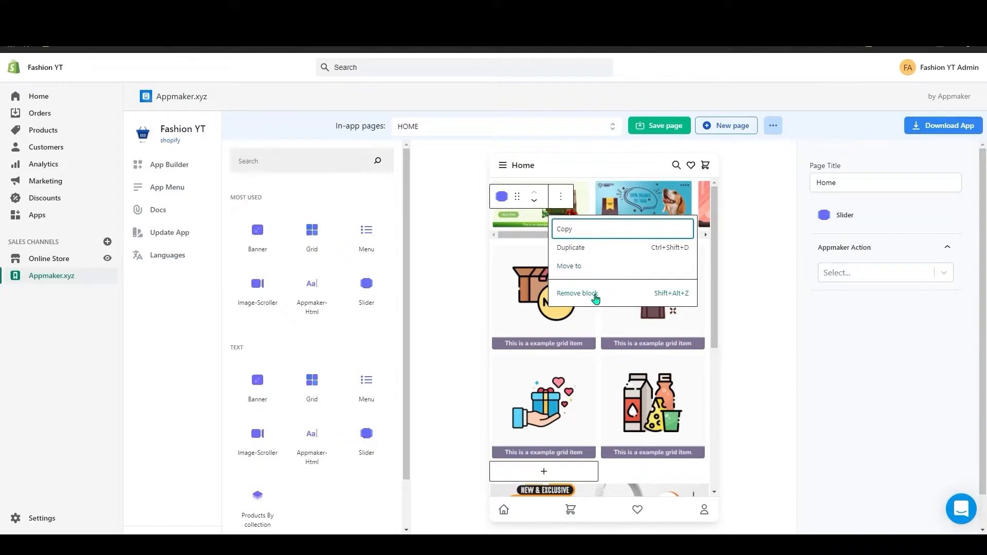
mouse_move(587, 283)
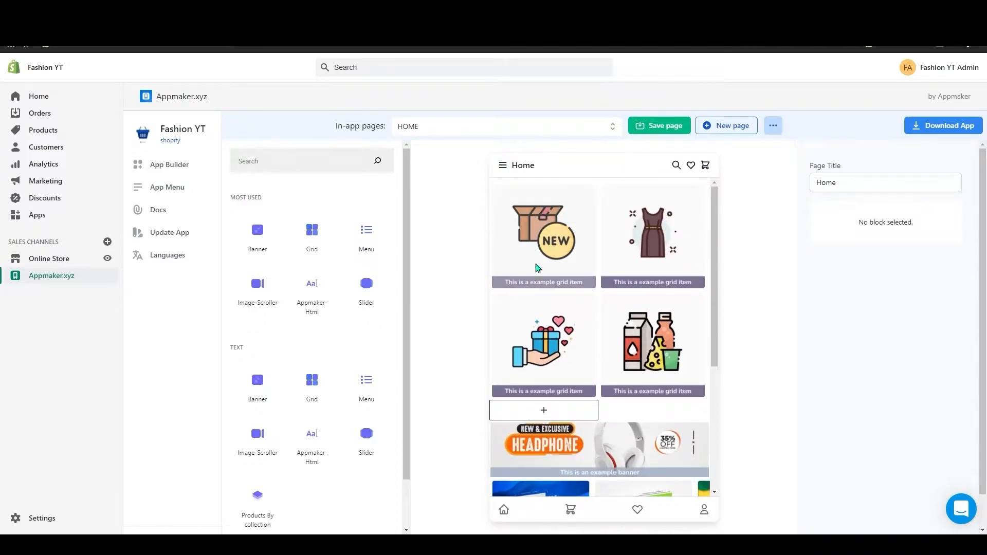
left_click(543, 237)
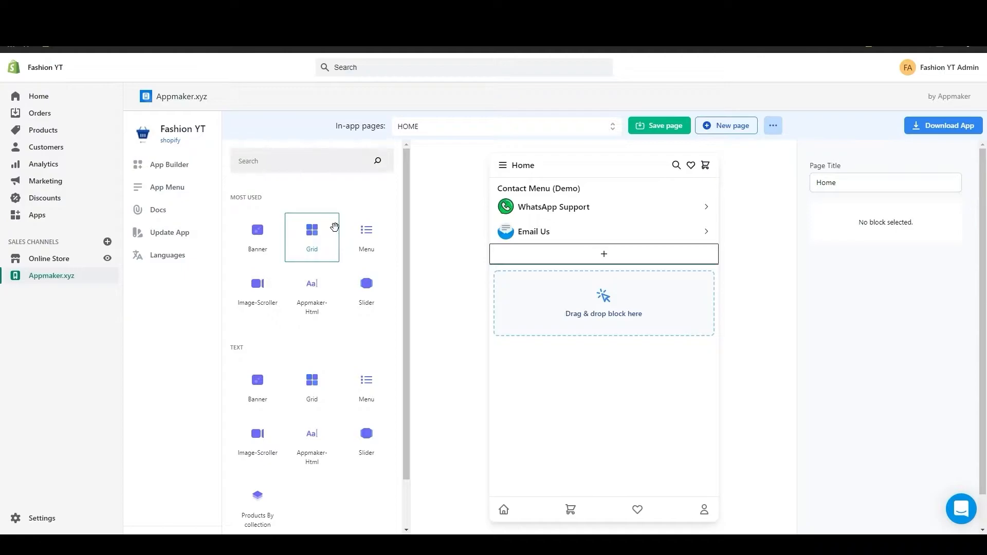
mouse_move(277, 165)
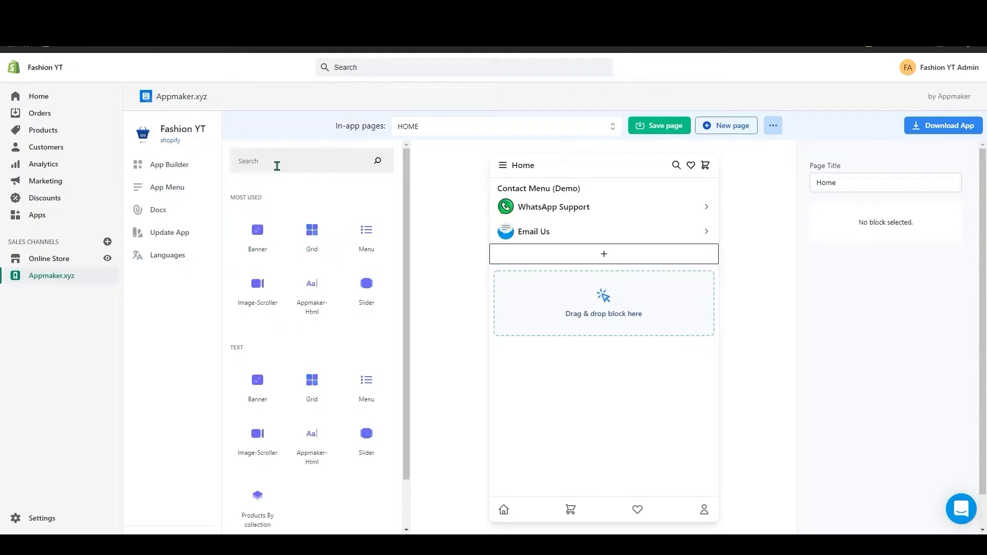
Step: Upload the '50% Off on Mens wear' image to a new Banner block and move it above the contact menu
scroll("down", 3)
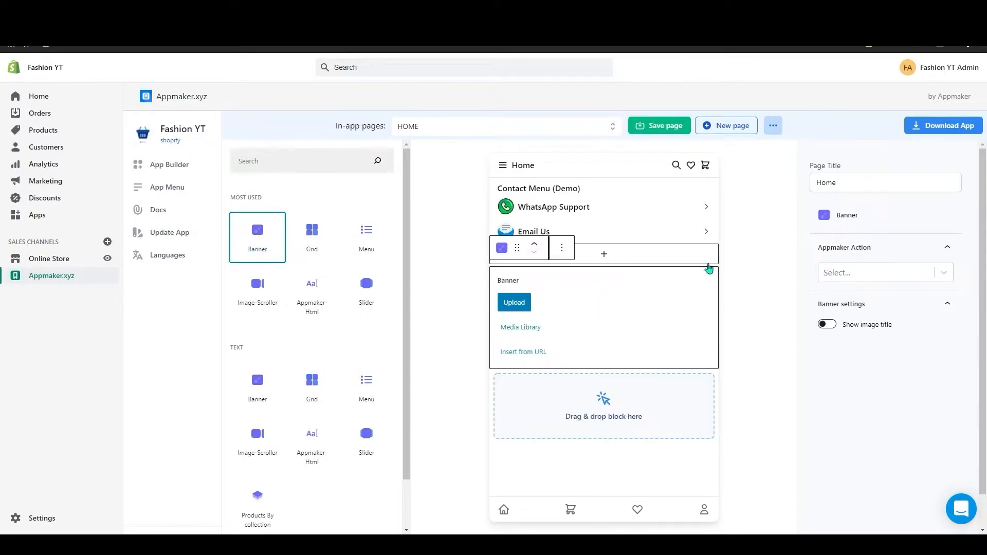
mouse_move(606, 377)
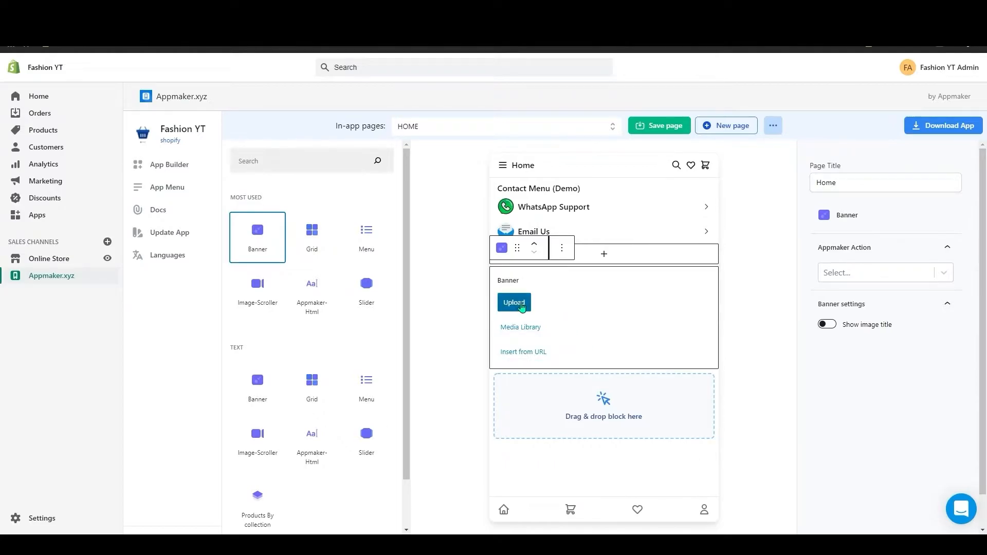
left_click(514, 303)
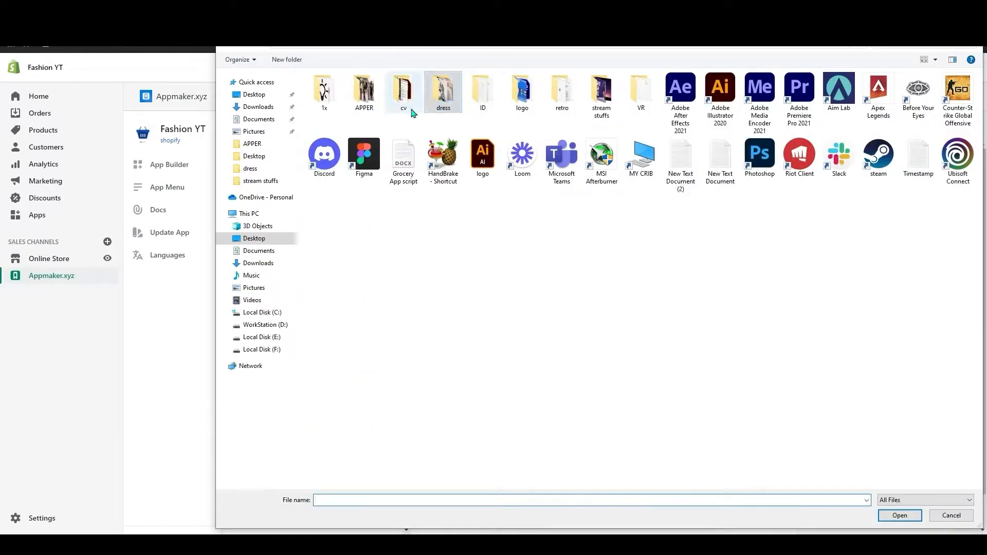
left_click(950, 515)
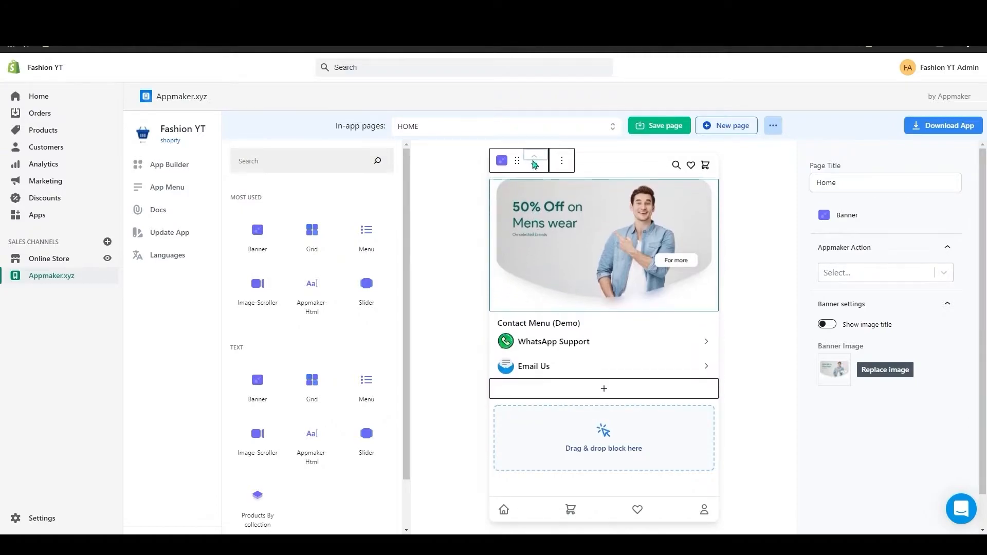
mouse_move(533, 160)
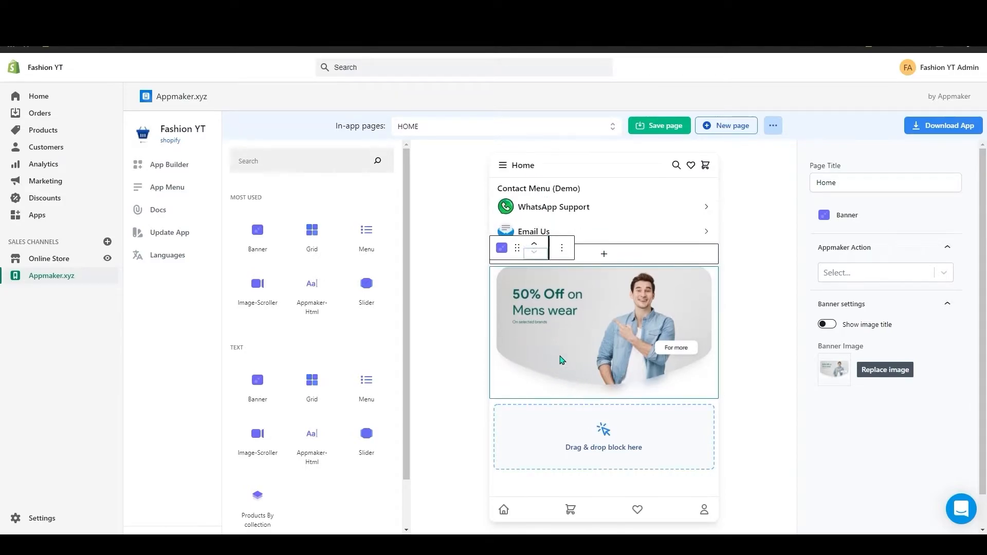
mouse_move(533, 248)
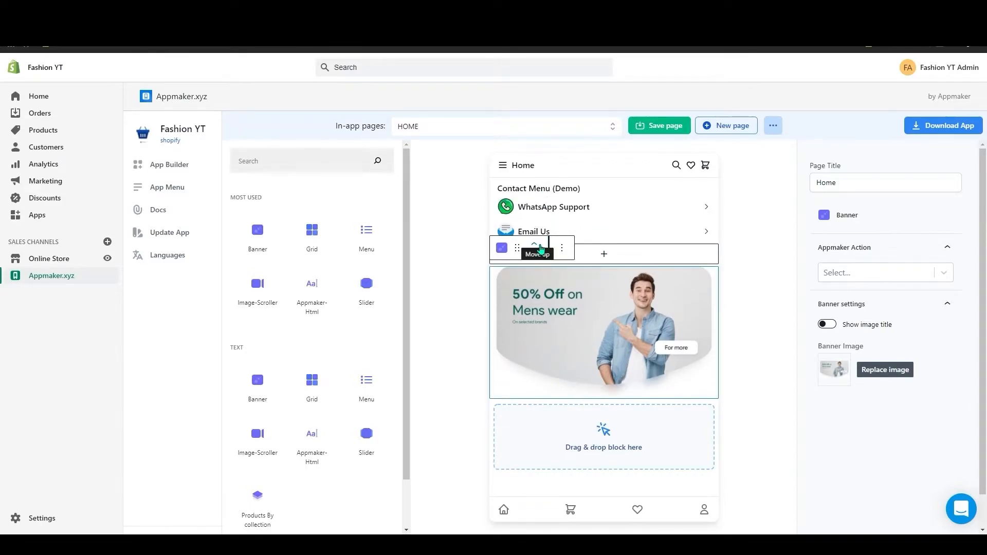
left_click(534, 247)
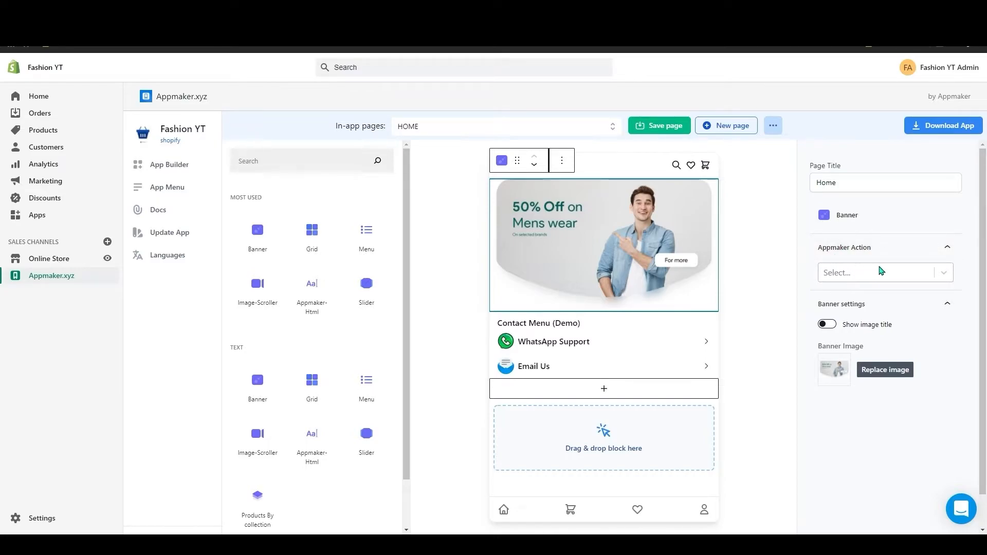
Step: Set the banner's Appmaker Action to Open Collection (FEATURED COLLECTION) and enable Show image title
left_click(881, 271)
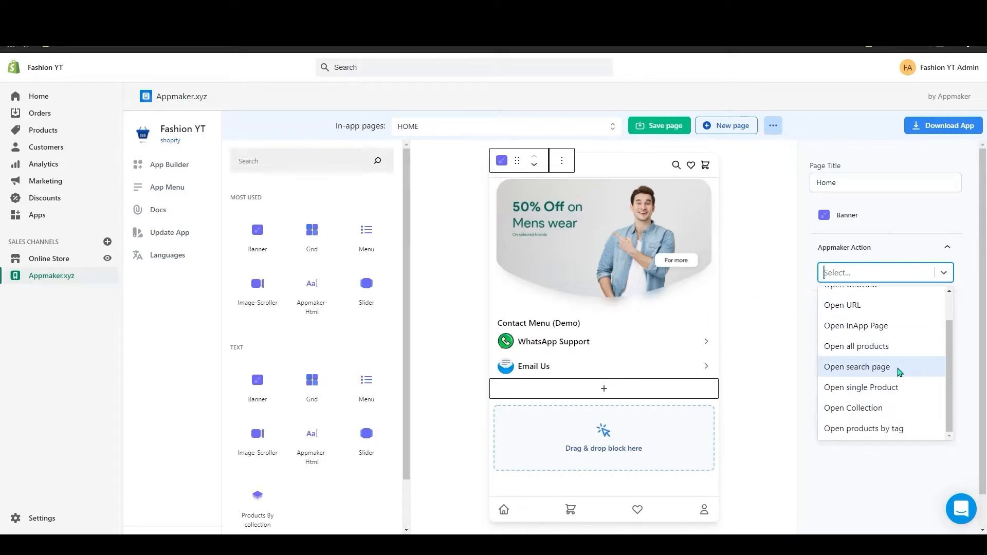
left_click(853, 407)
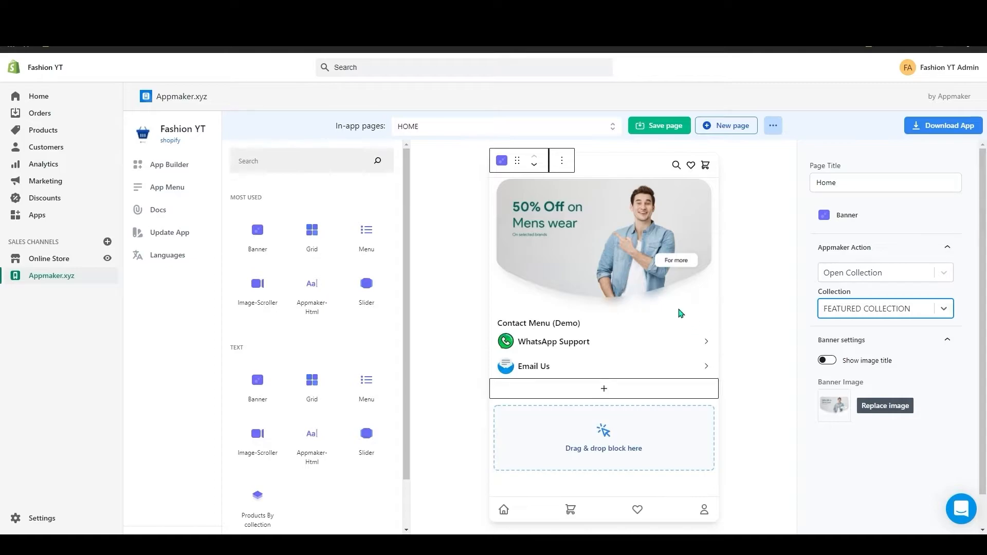
mouse_move(643, 249)
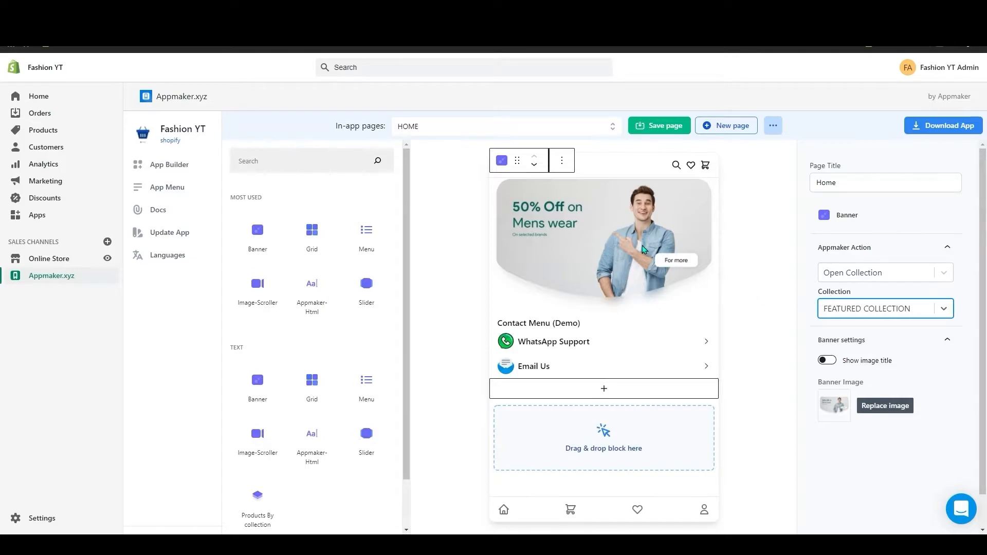
mouse_move(860, 315)
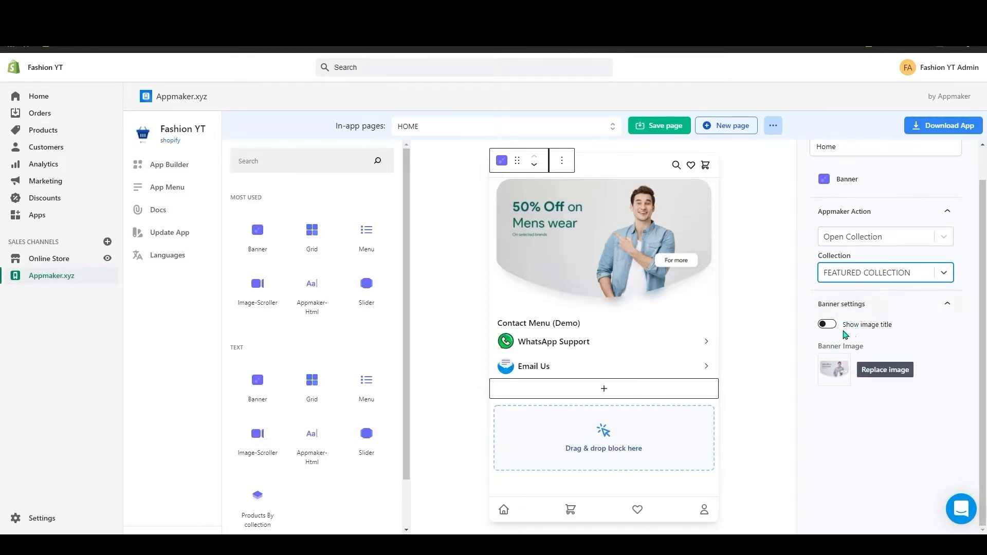
left_click(827, 324)
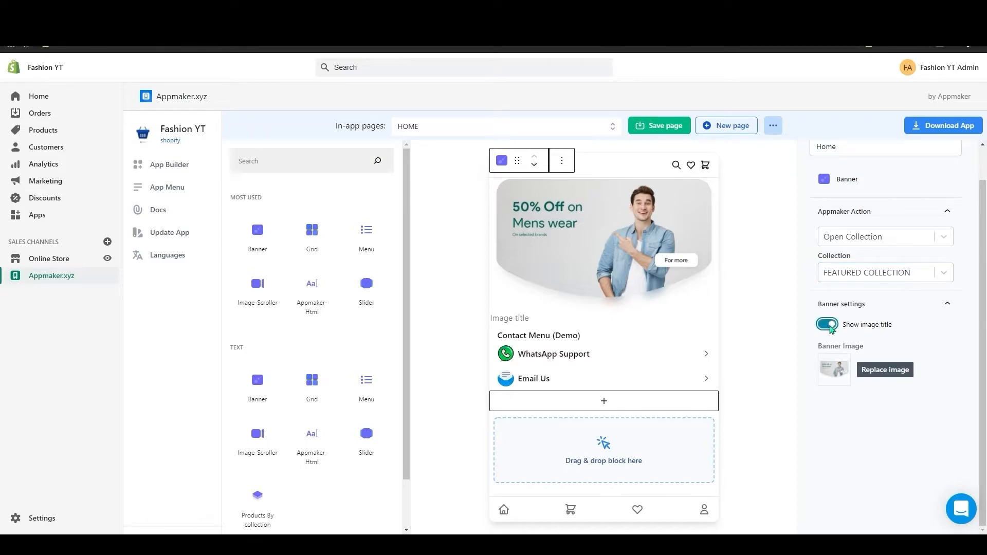
left_click(827, 324)
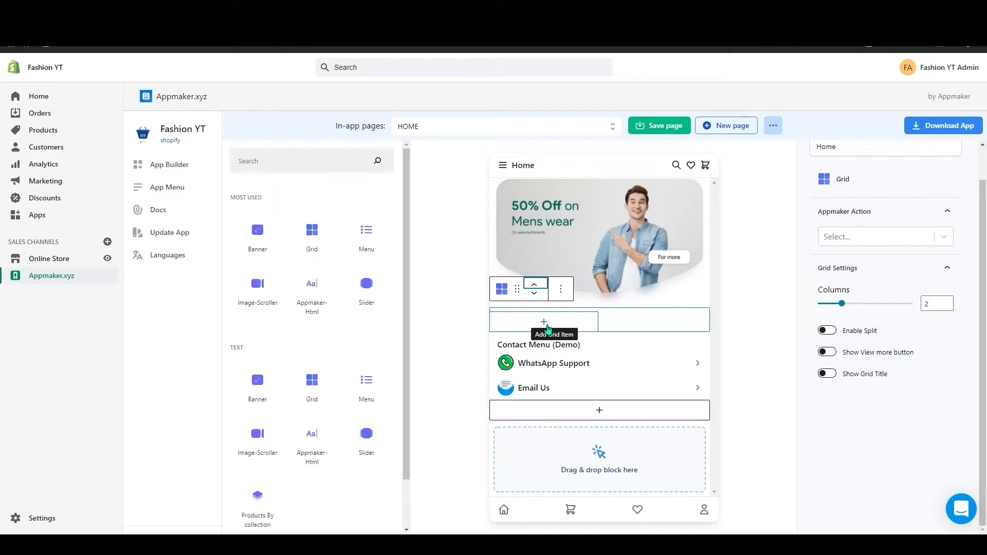
Step: Add grid items under the banner and select category images for them from the Media Library
left_click(542, 320)
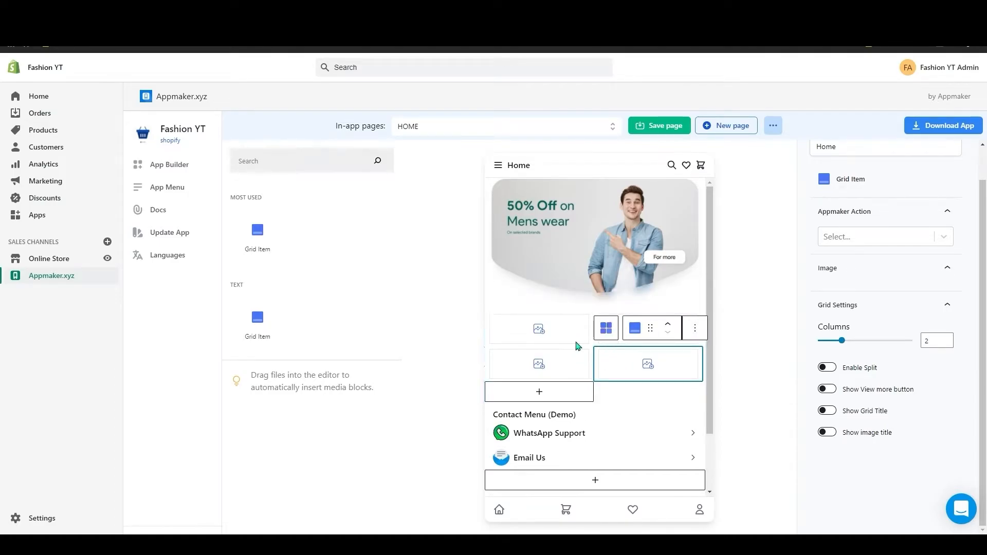
scroll("down", 3)
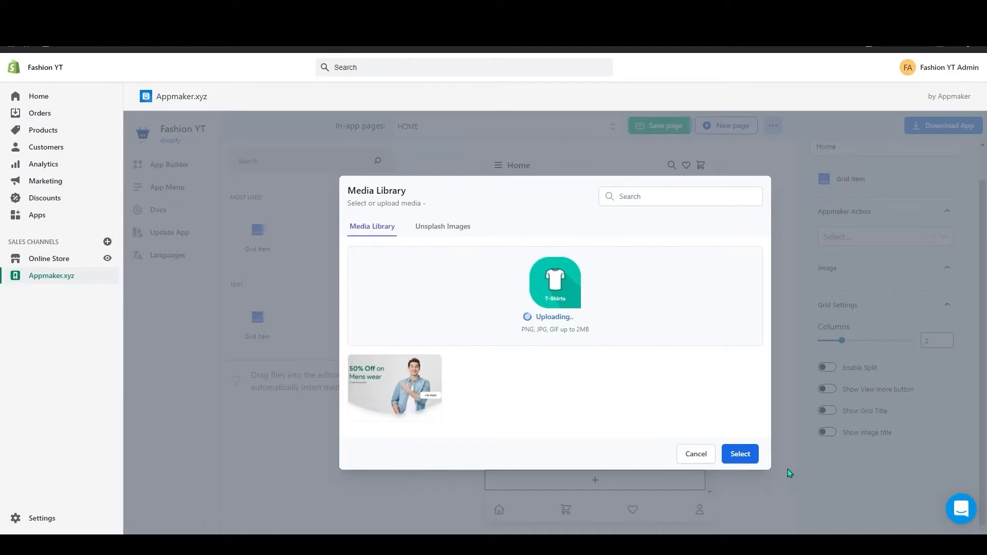
left_click(739, 454)
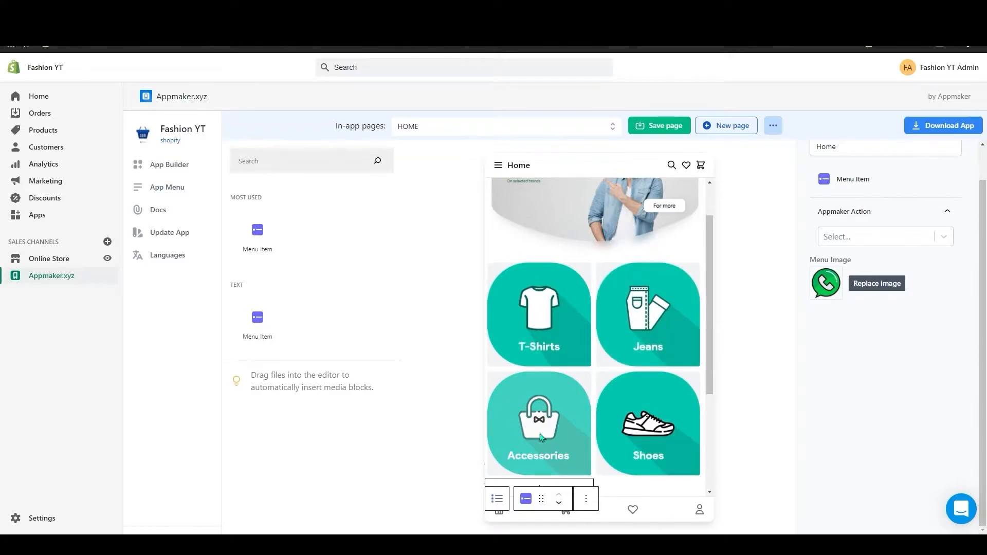
Step: Set the T-Shirts grid item's Appmaker Action to Open all products
left_click(537, 315)
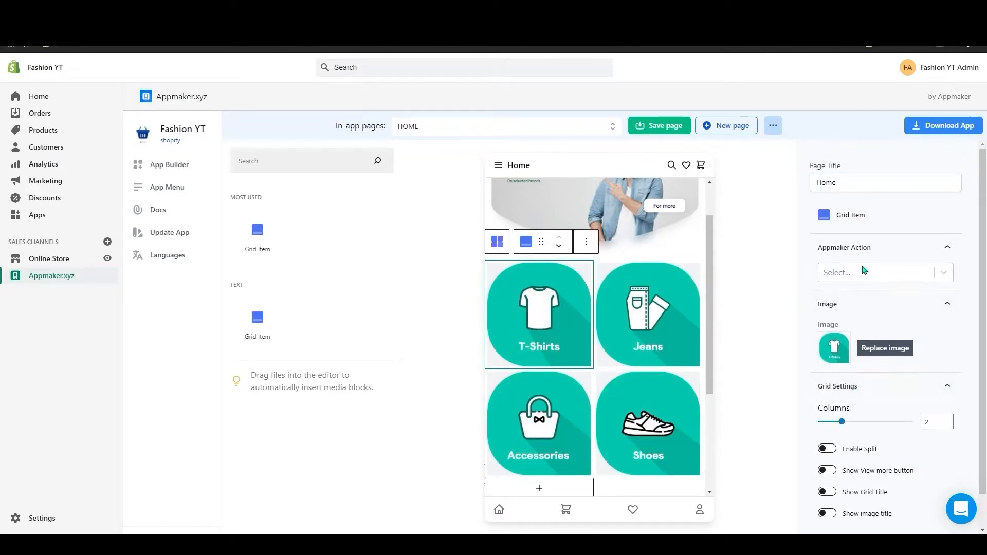
left_click(881, 272)
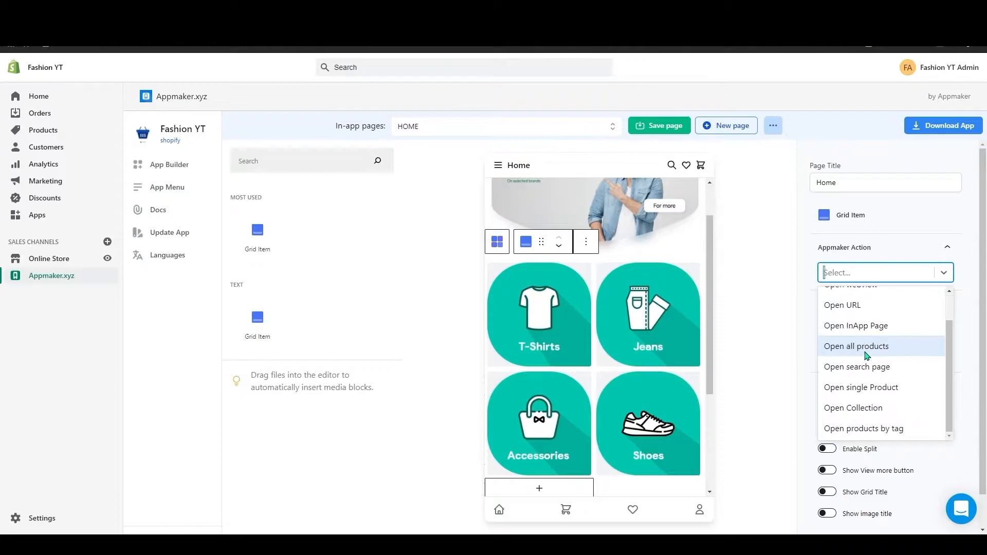
left_click(855, 345)
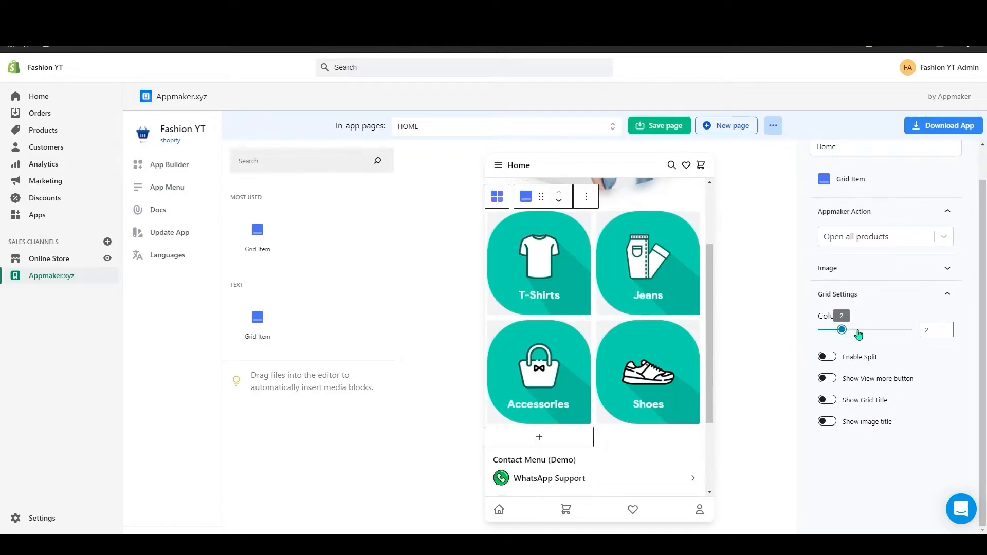
Step: Set the grid to 4 columns and switch on the Show View more button
left_click_drag(842, 329, 905, 329)
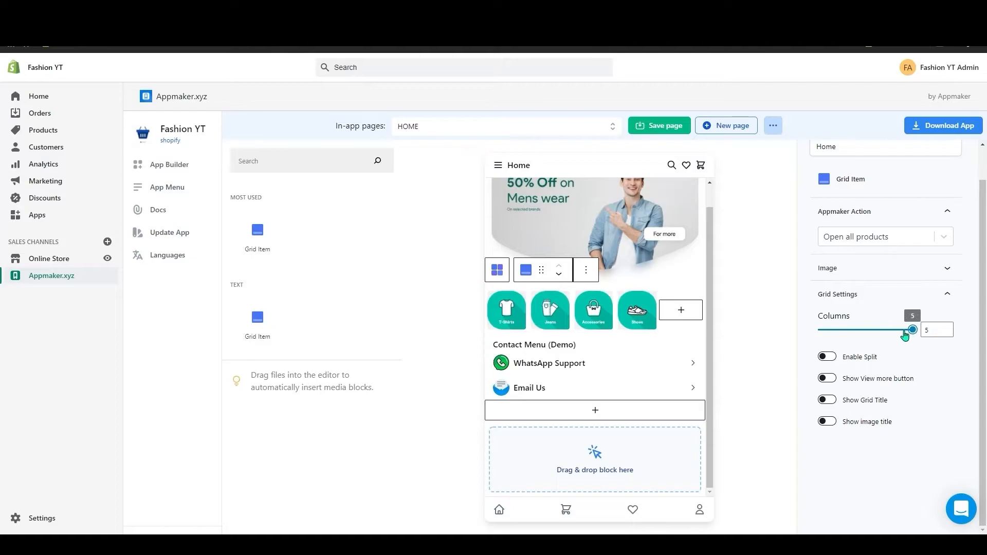
left_click_drag(910, 330, 890, 330)
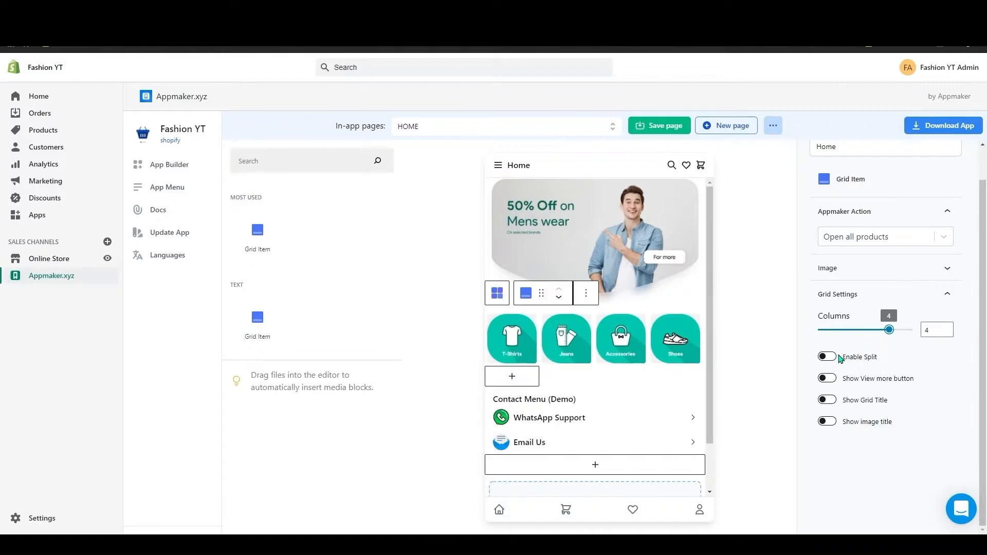
left_click(826, 356)
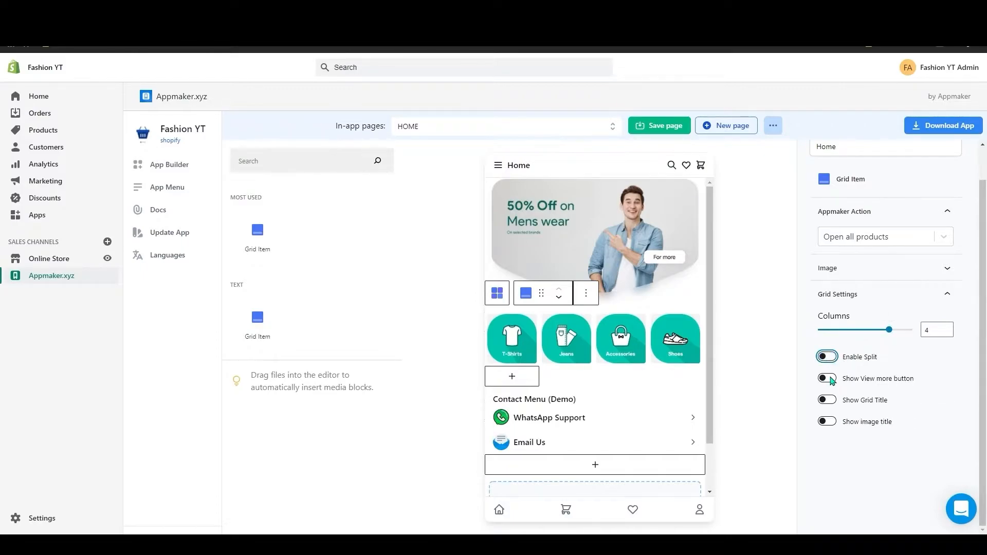
left_click(826, 378)
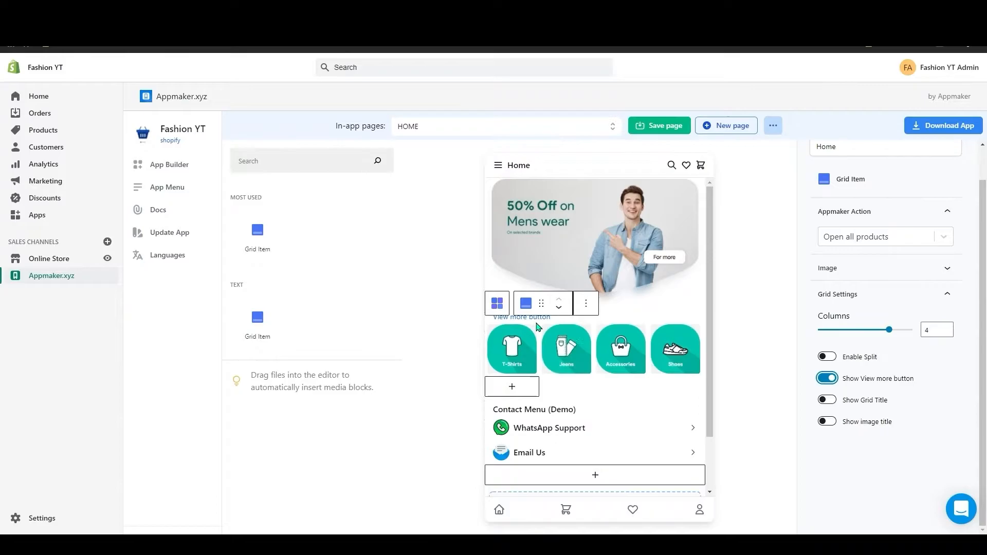
scroll("down", 3)
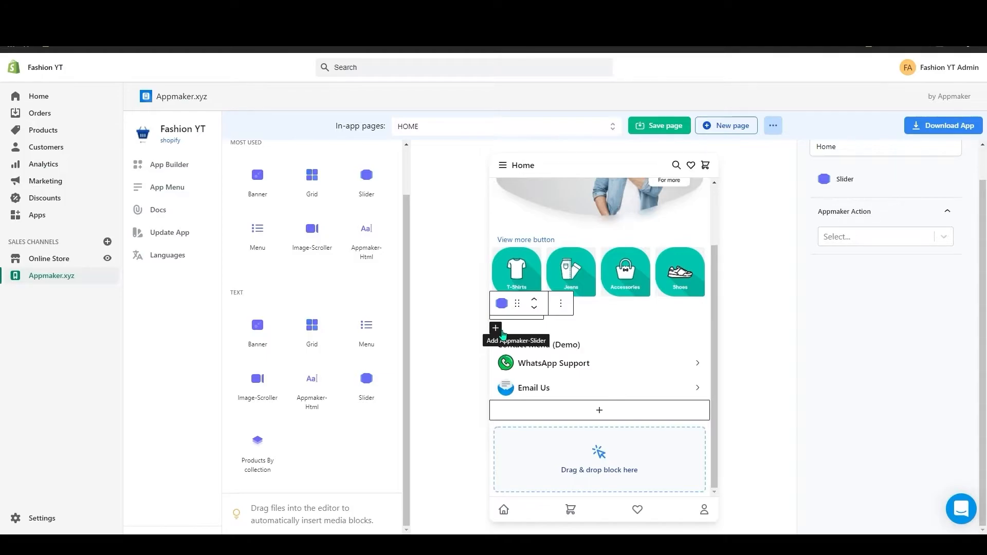
Step: Add a Slider block below the grid and fill it with promotional images from the Media Library
left_click(496, 329)
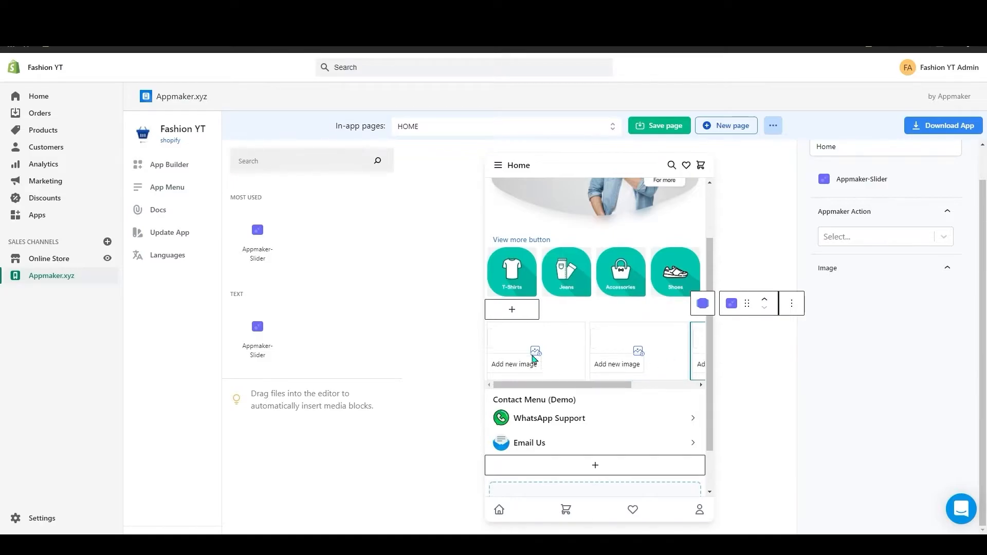
left_click(514, 353)
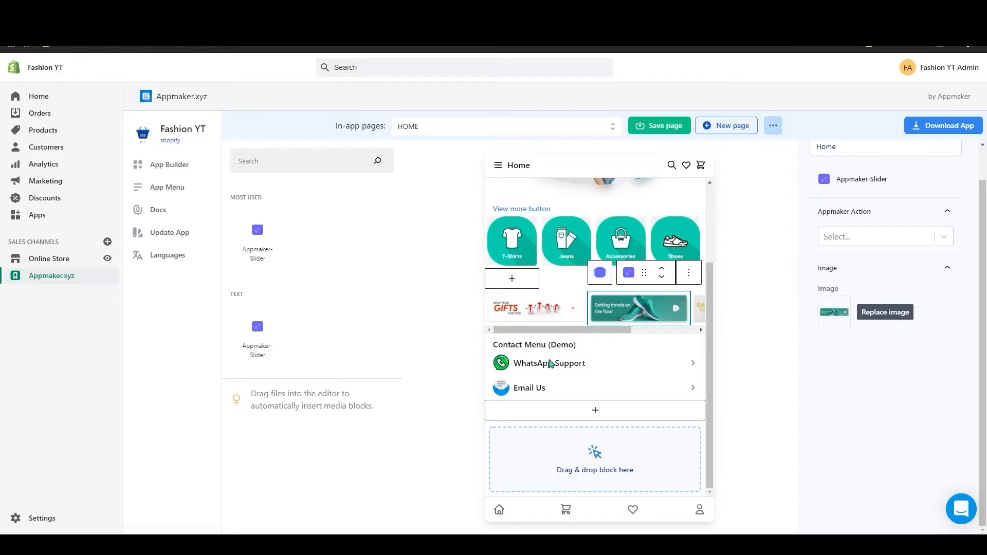
scroll("down", 3)
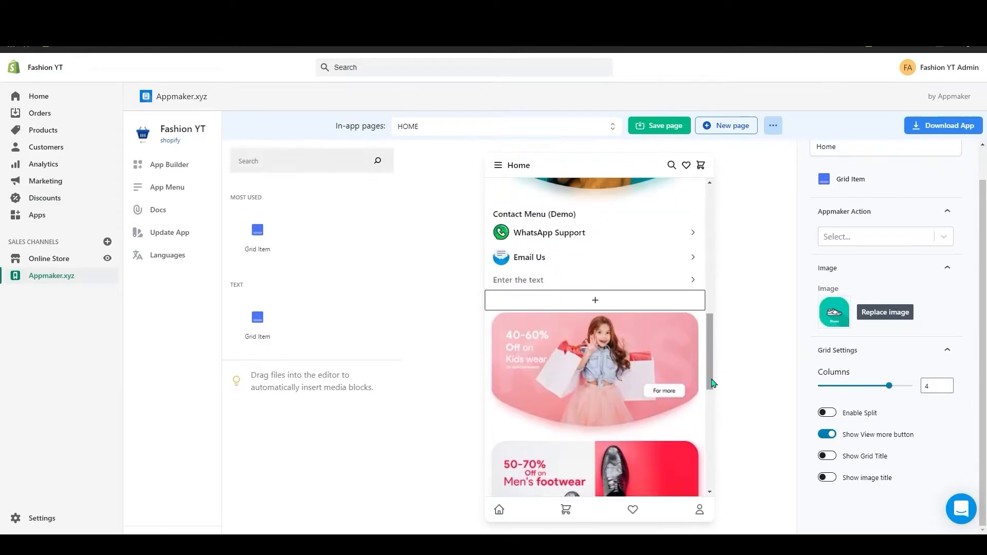
scroll("down", 3)
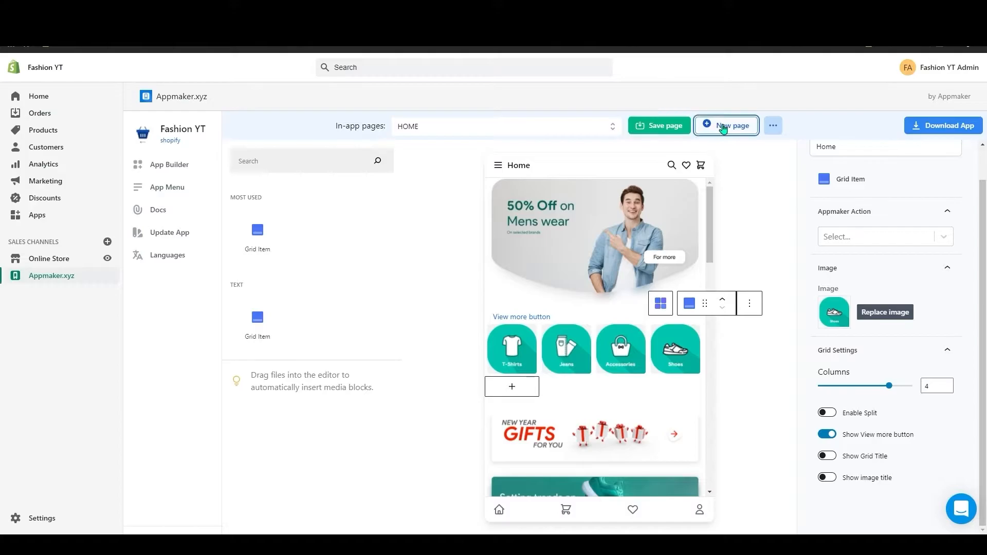
Step: Create a new in-app page titled 'Men' with a Banner block and upload its banner image
left_click(725, 125)
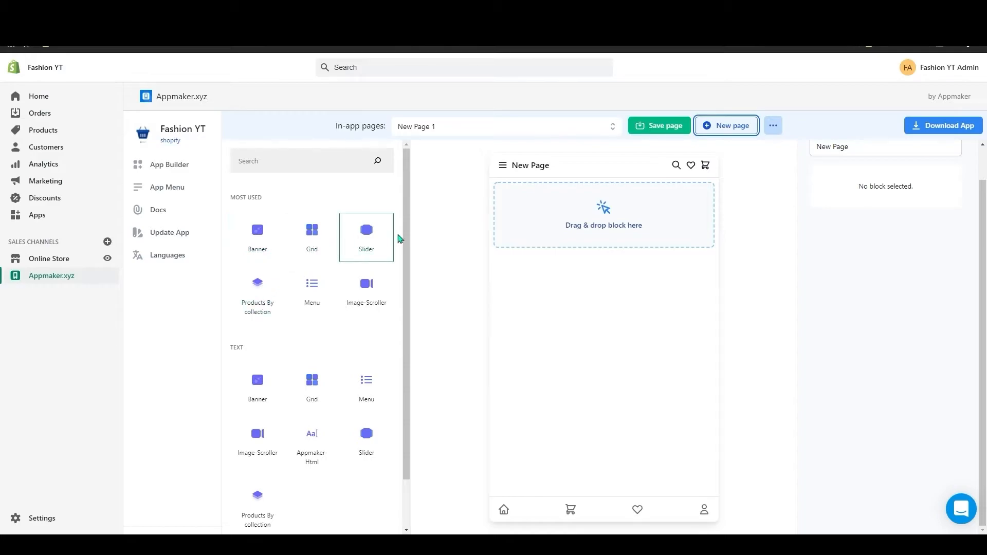
mouse_move(648, 156)
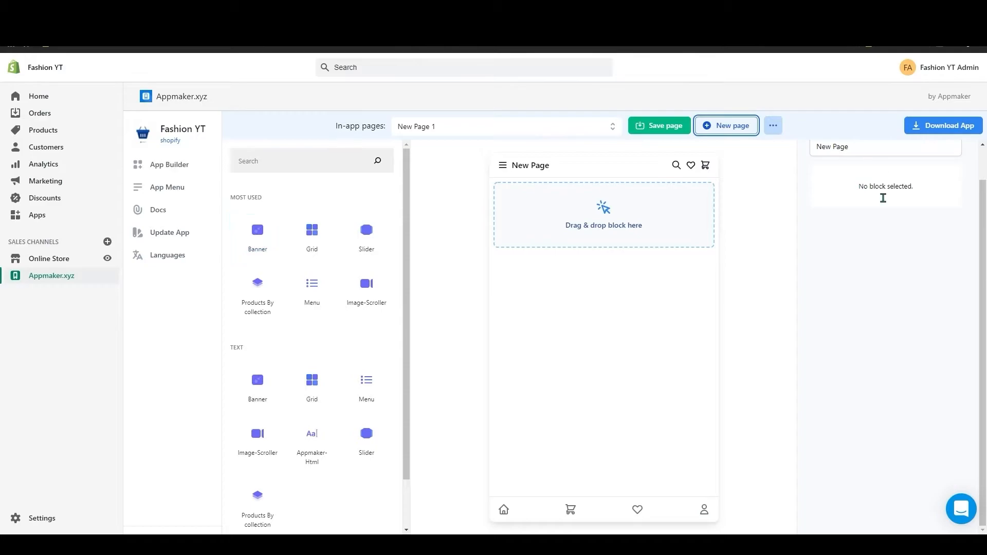
left_click(884, 183)
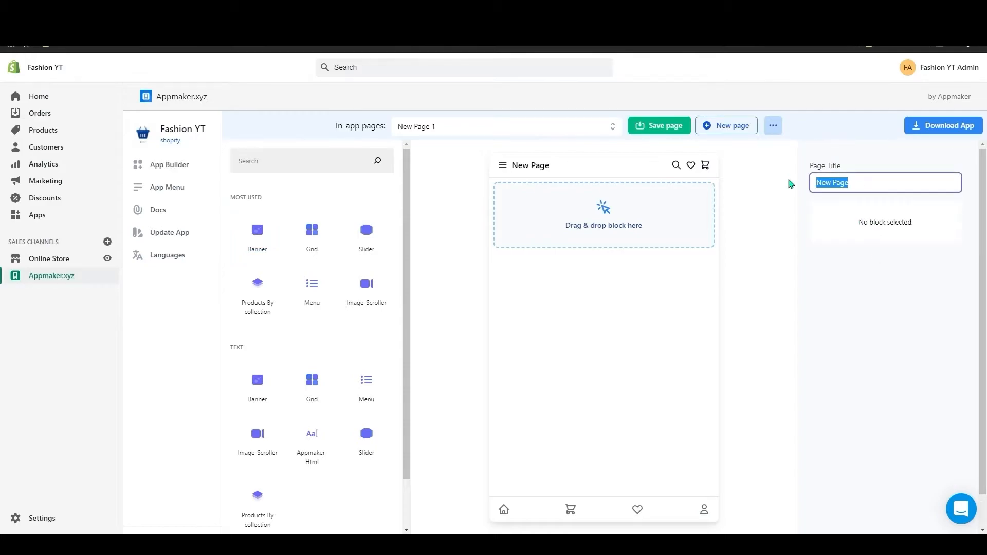
type("Men")
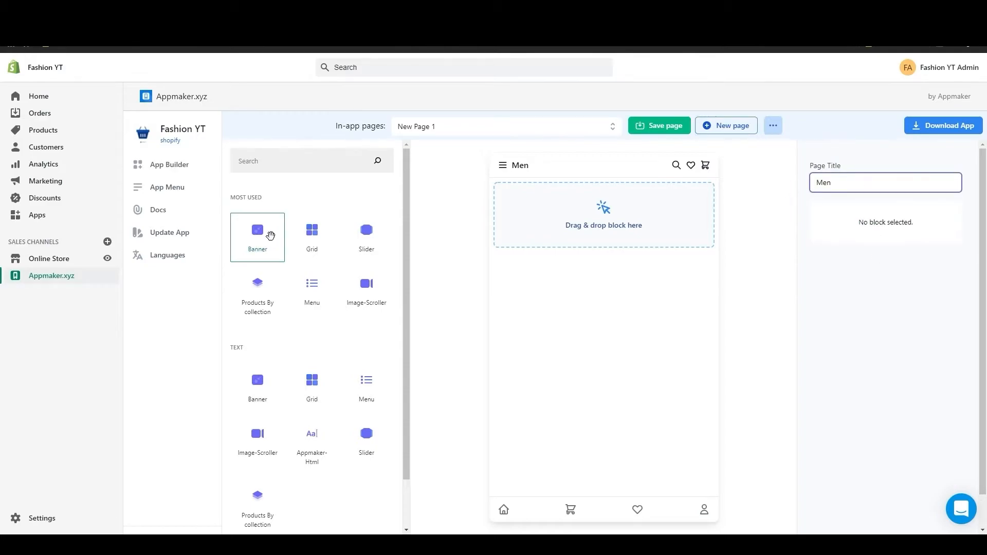
left_click_drag(257, 236, 593, 220)
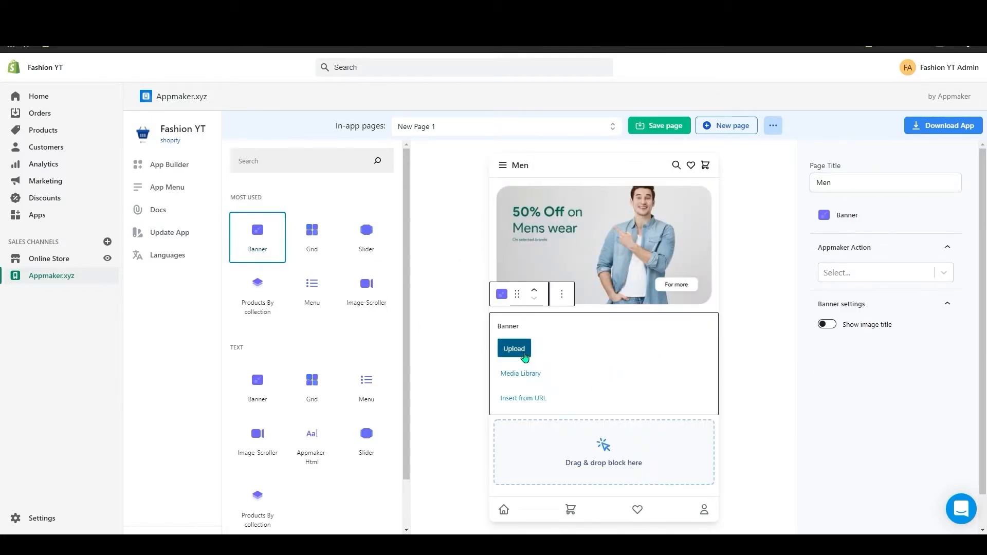
left_click(514, 348)
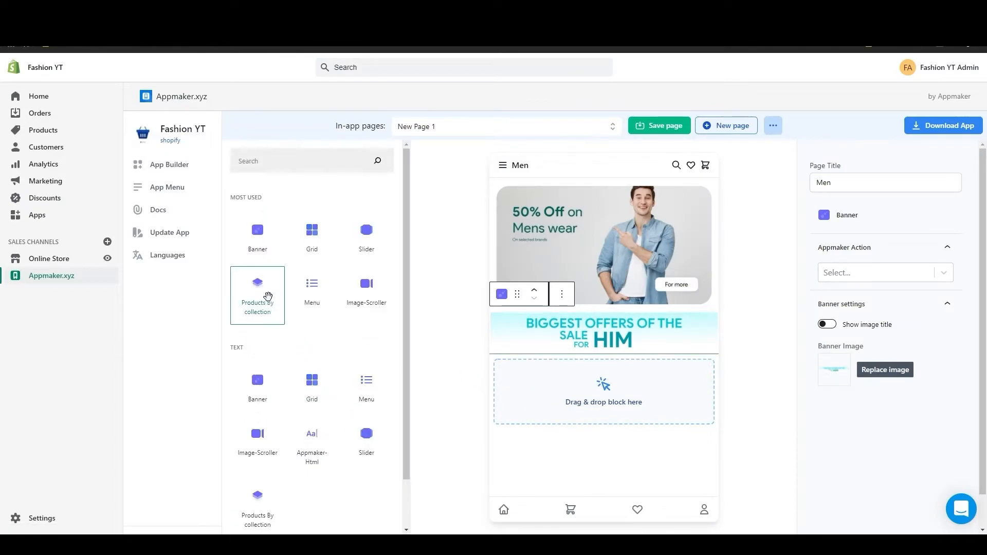
Step: Add a Products By collection block below the banner showing the FEATURED COLLECTION
left_click_drag(257, 290, 529, 380)
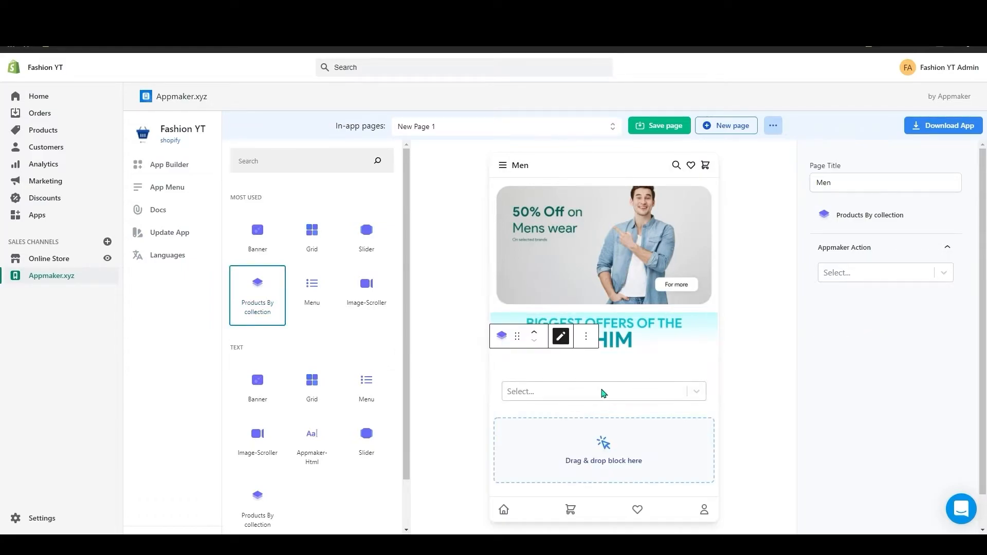
left_click(601, 391)
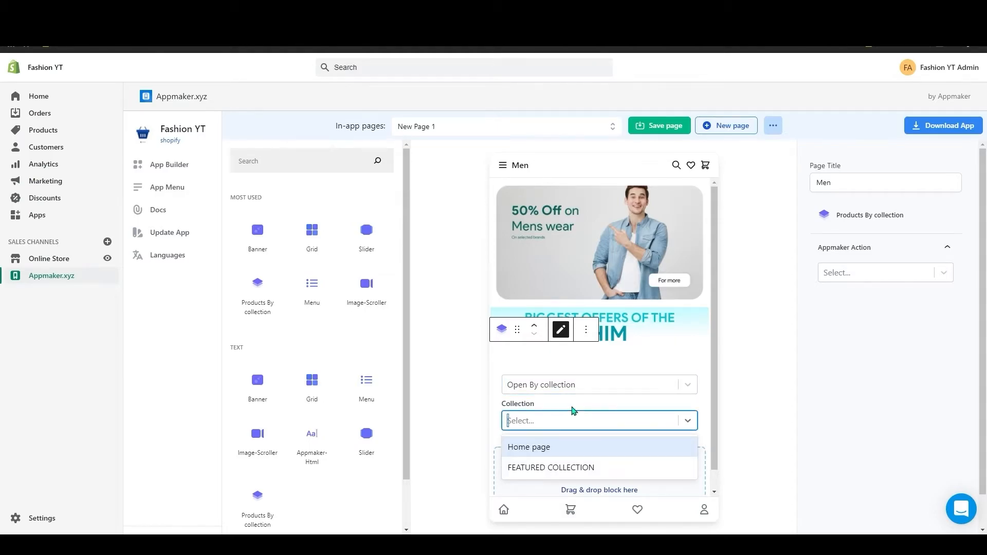
mouse_move(573, 411)
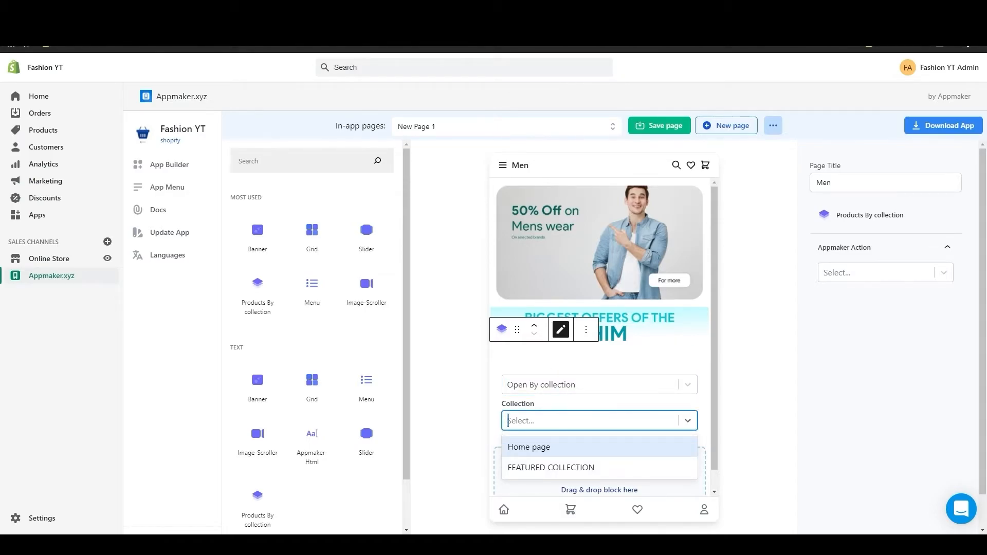
left_click(38, 97)
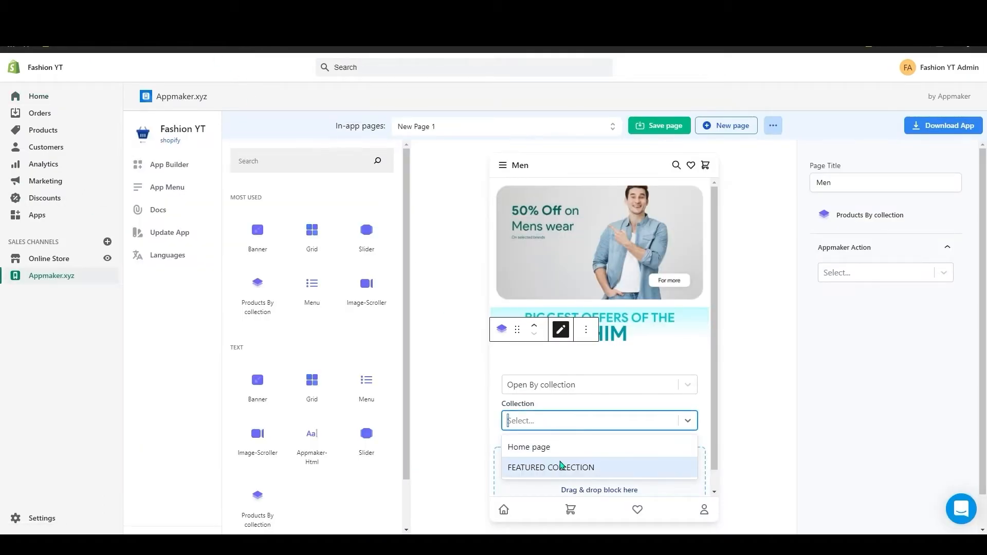
left_click(550, 467)
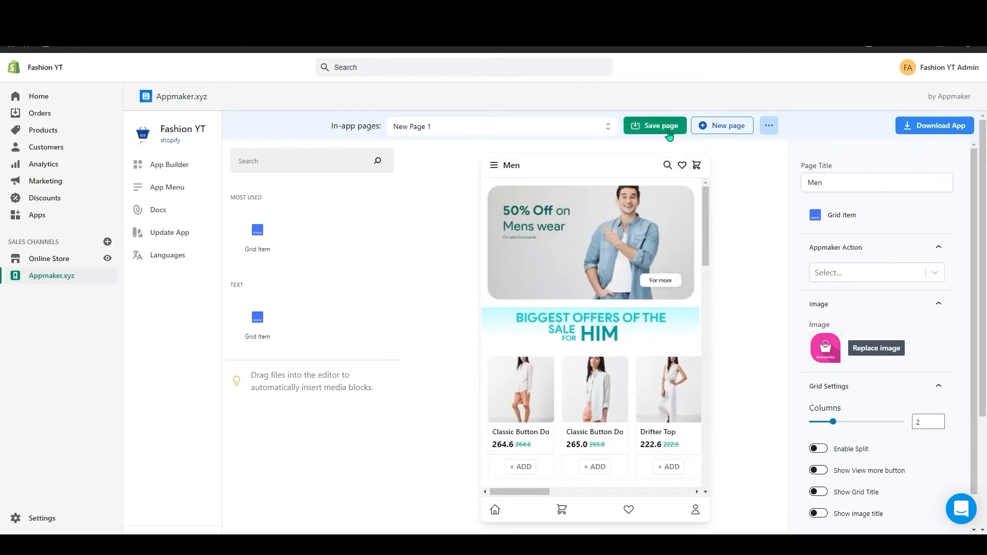
Step: Save the Men page, then delete the Home and Collection 02 items in the App Menu editor
left_click(654, 126)
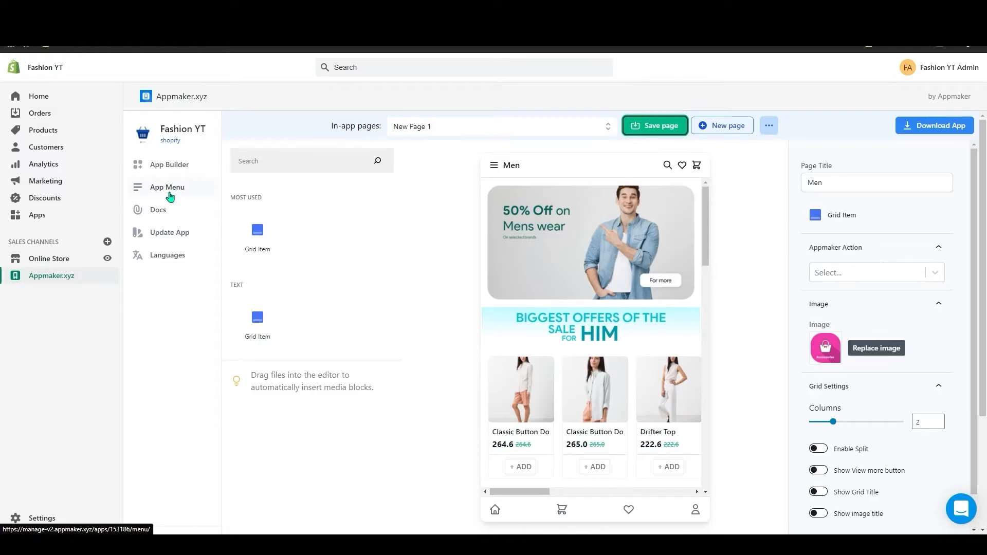
left_click(166, 187)
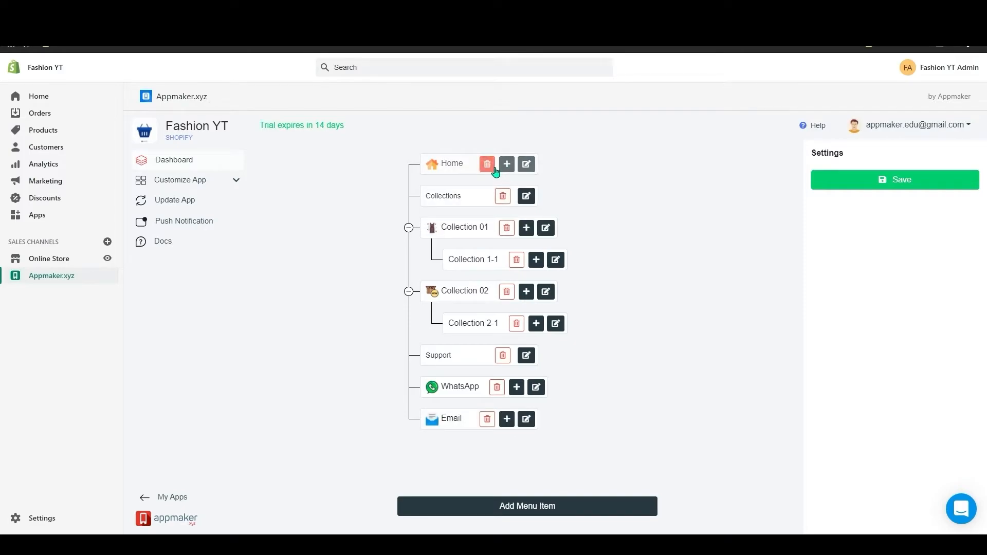
left_click(486, 165)
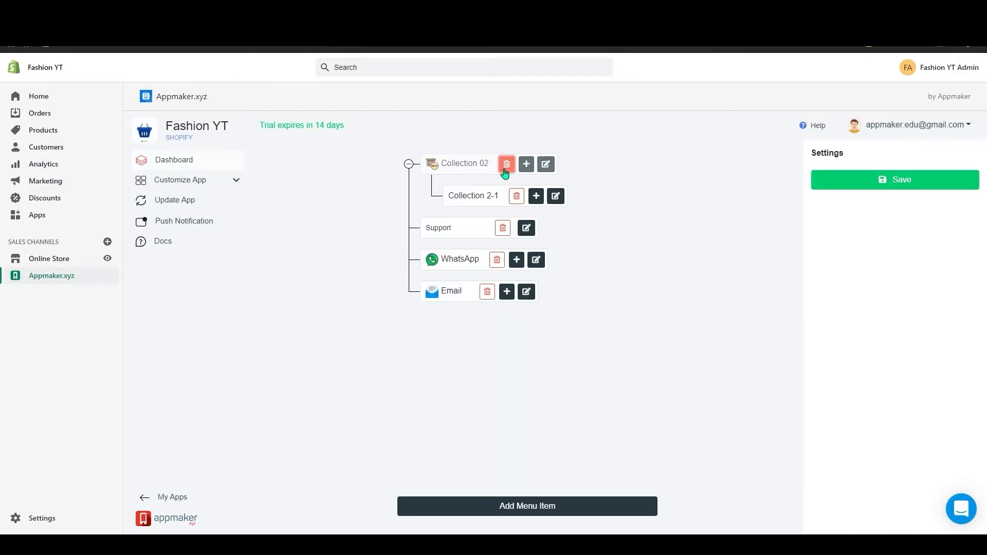
left_click(507, 165)
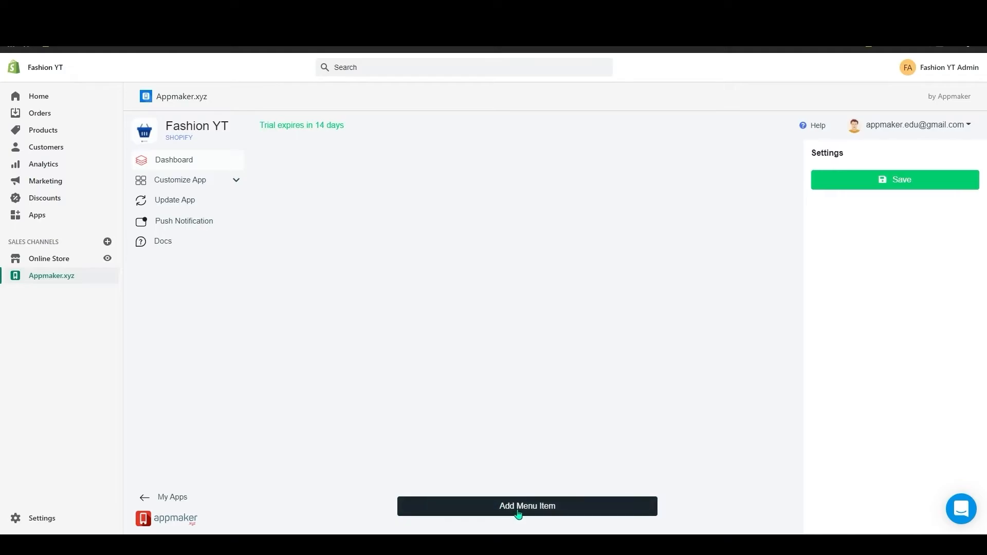
Step: Begin a new menu entry titled Home of type Menu Item
left_click(527, 505)
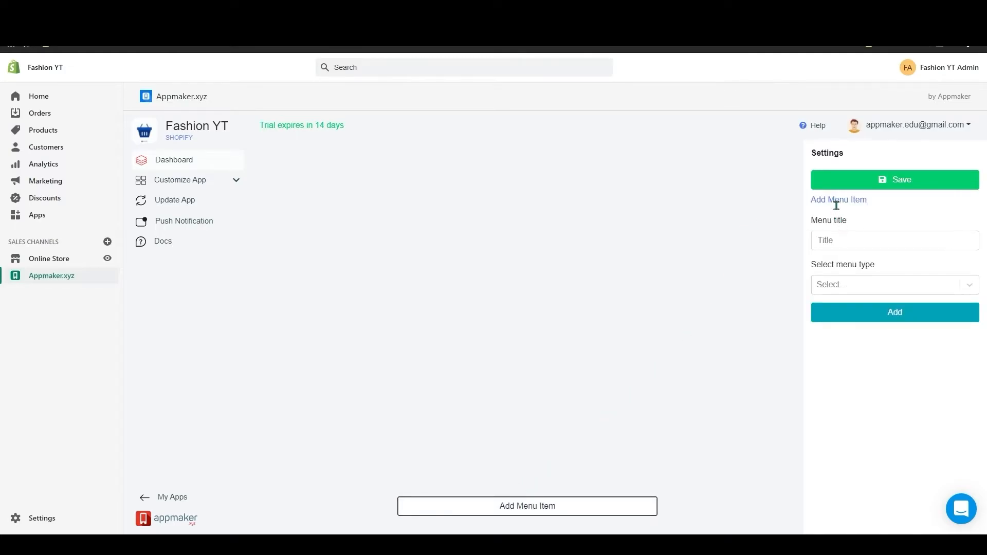
left_click(893, 241)
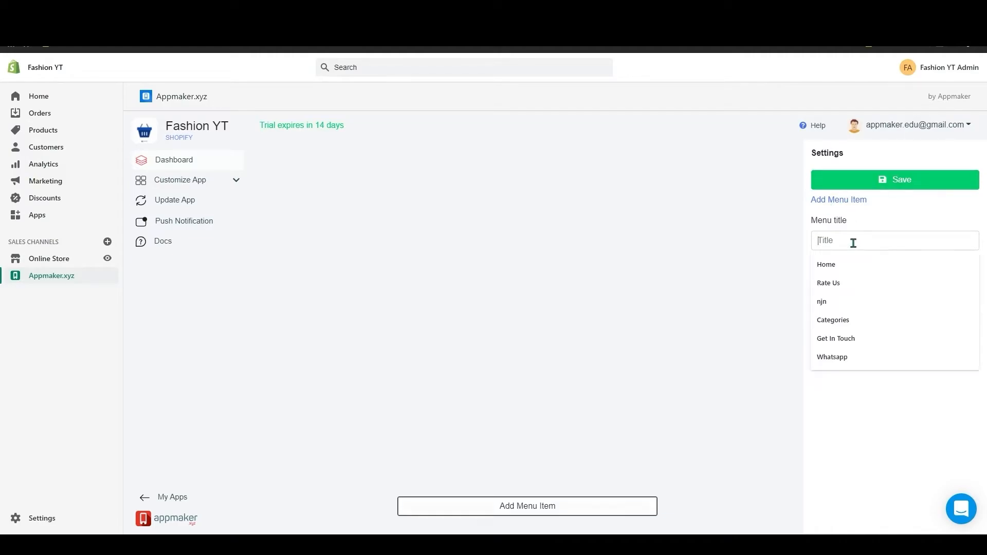
left_click(826, 264)
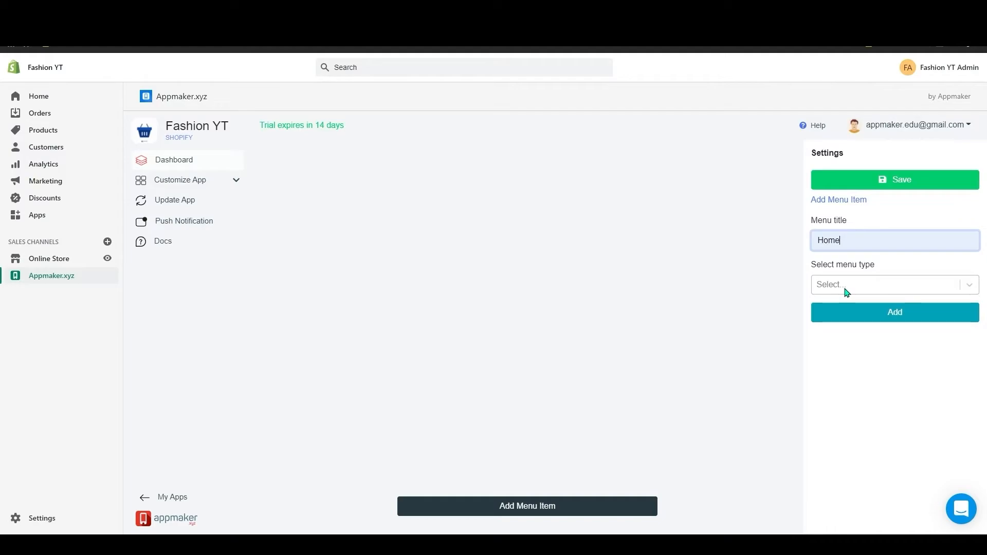
left_click(892, 285)
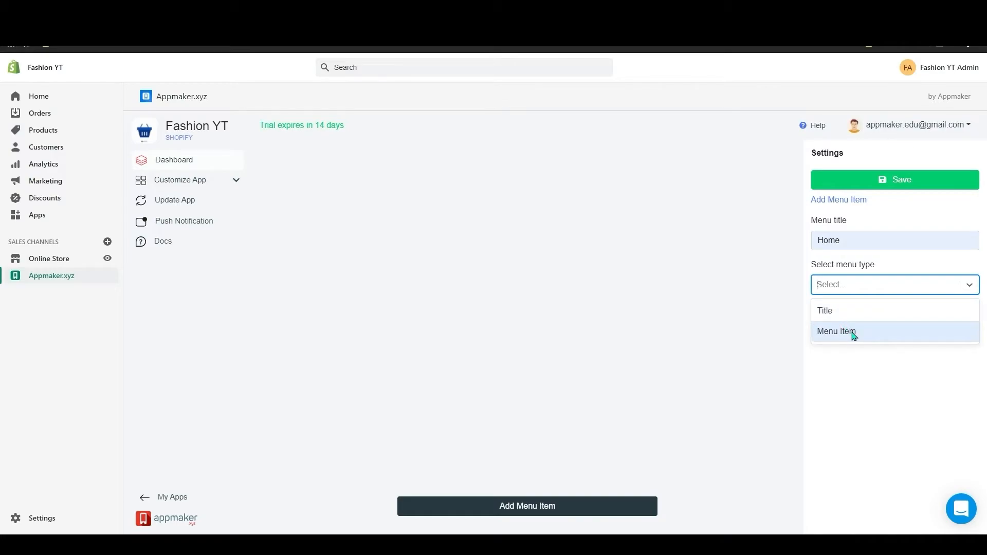
mouse_move(854, 311)
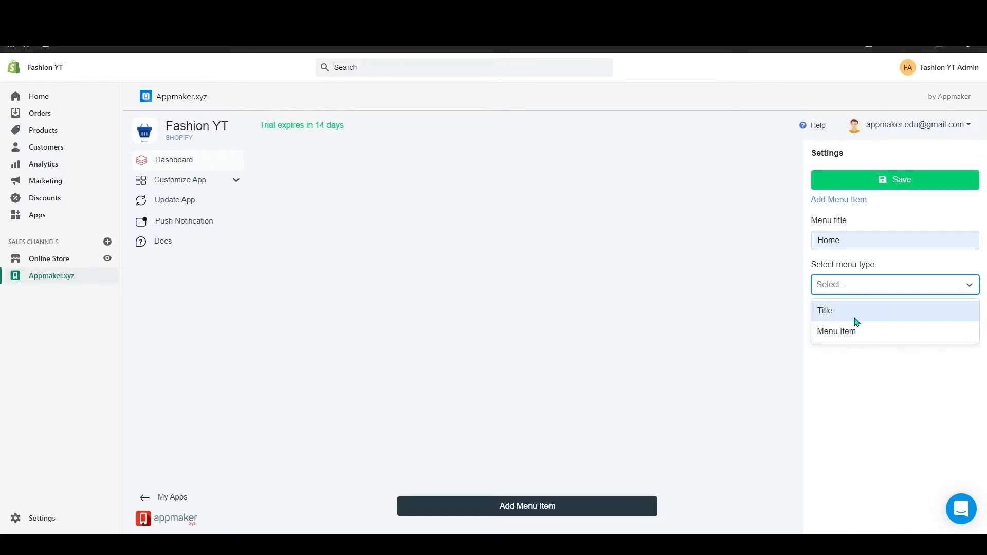
left_click(836, 331)
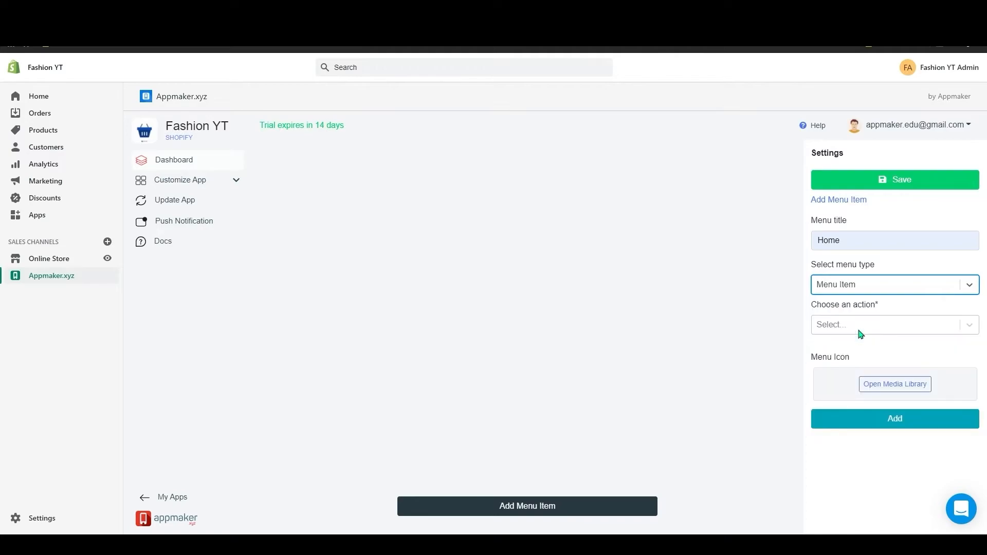
mouse_move(878, 285)
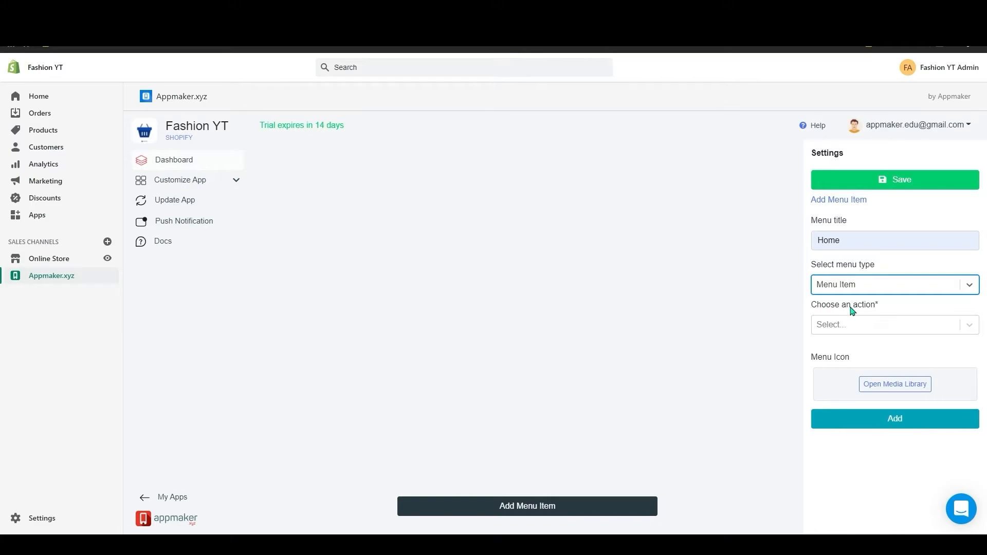
mouse_move(889, 311)
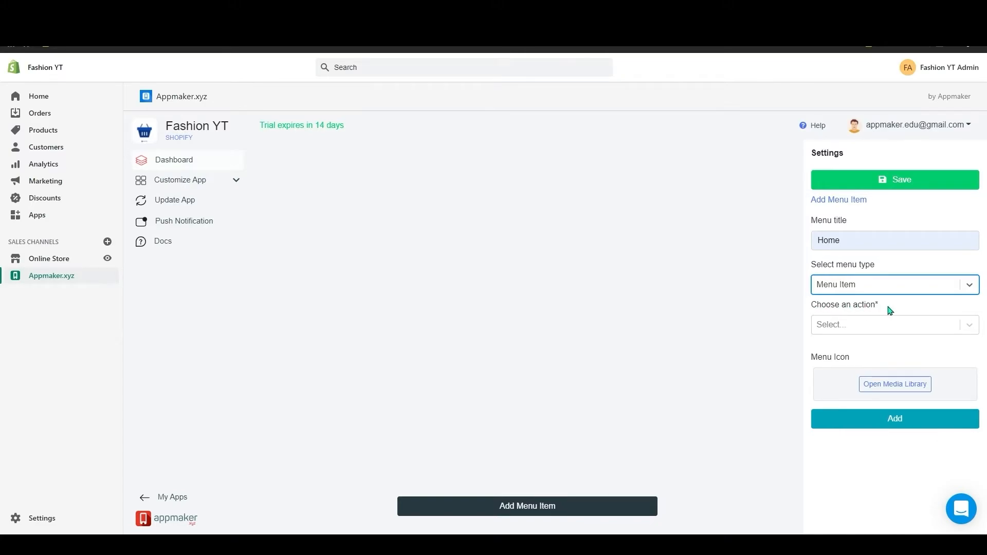
Step: Make the Home item's action Open In-App pages linked to the HOME page
left_click(893, 324)
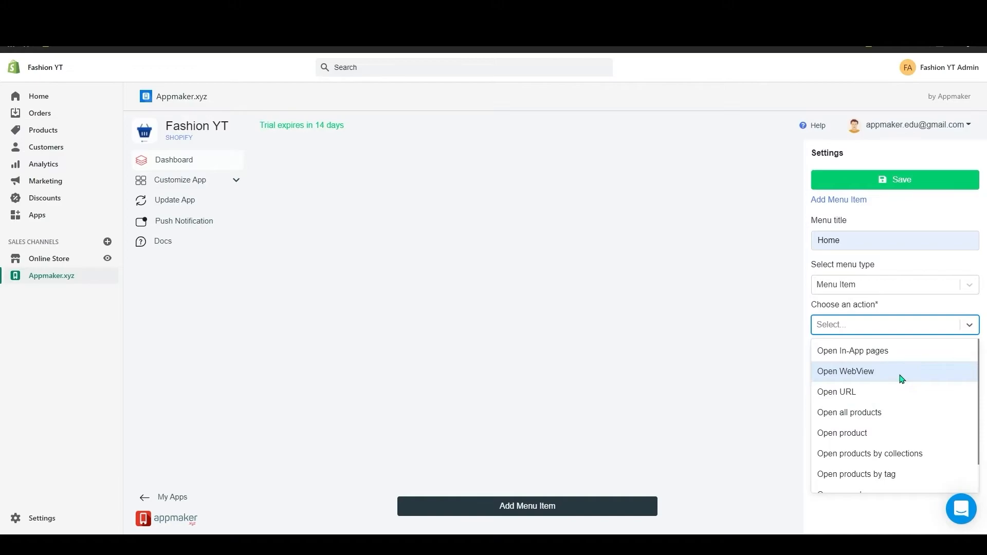
left_click(853, 350)
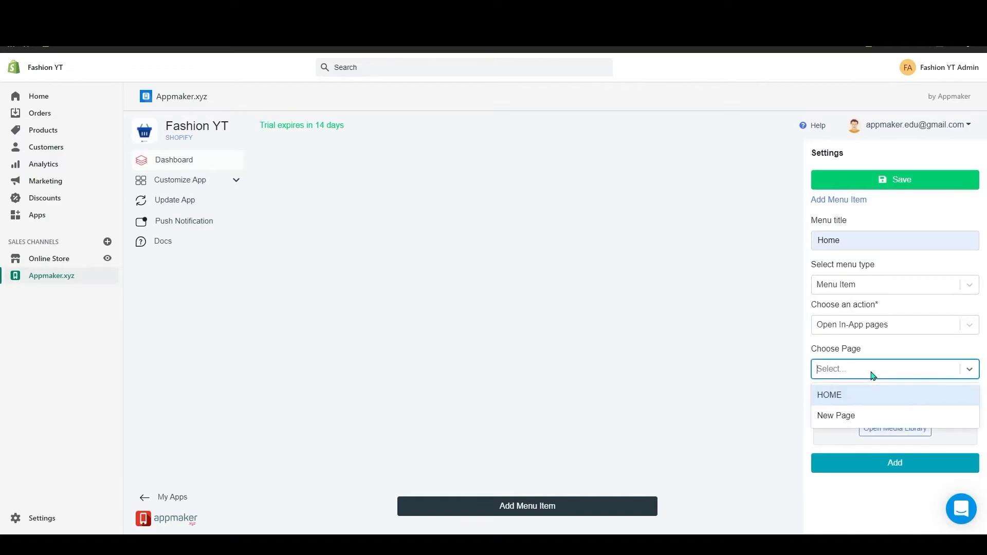
left_click(830, 395)
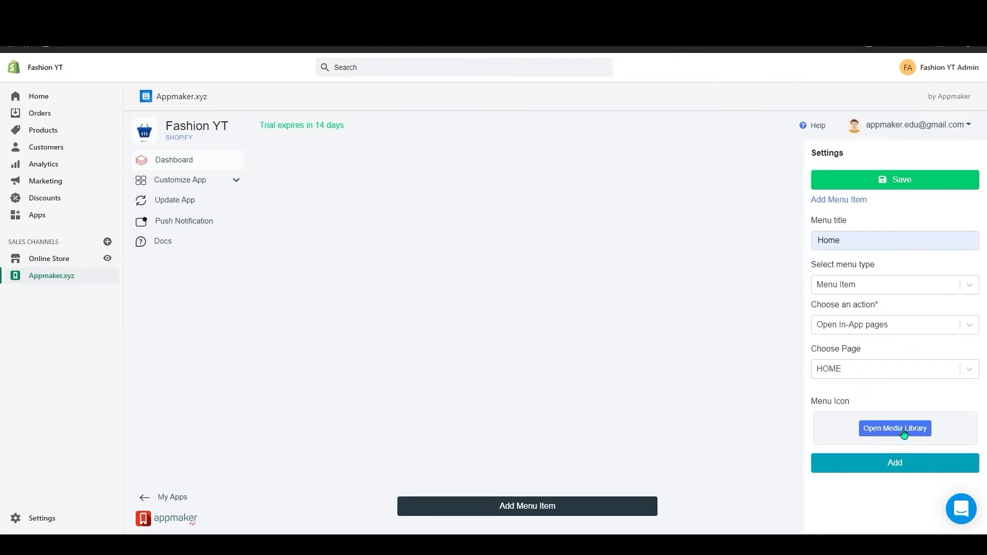
Step: Give the Home item the house icon from the media library and add it to the menu
left_click(894, 428)
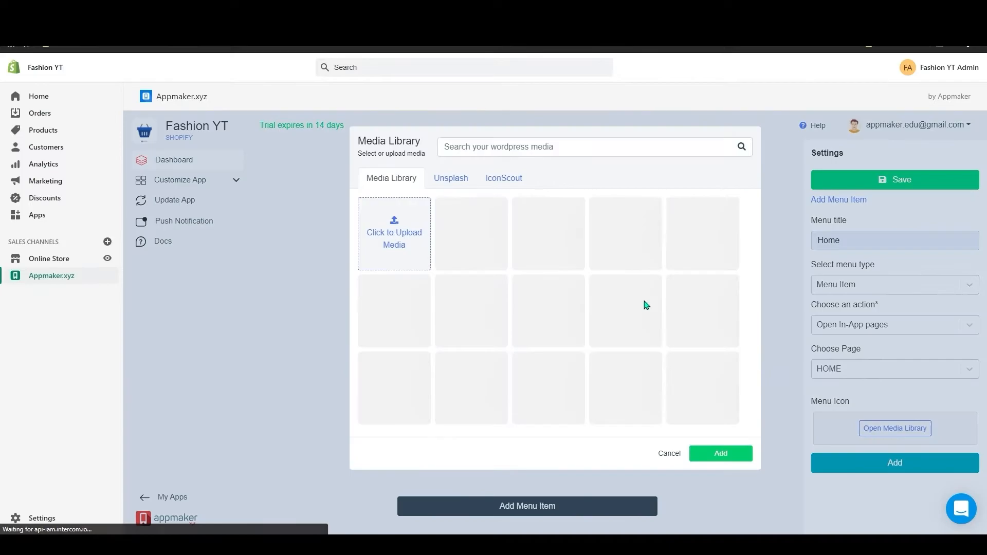
left_click(394, 232)
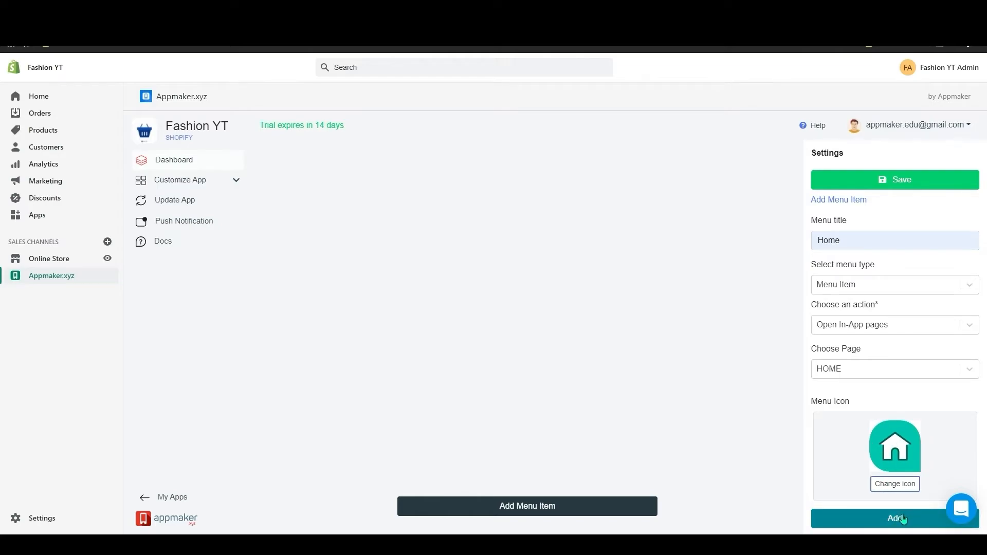
left_click(895, 518)
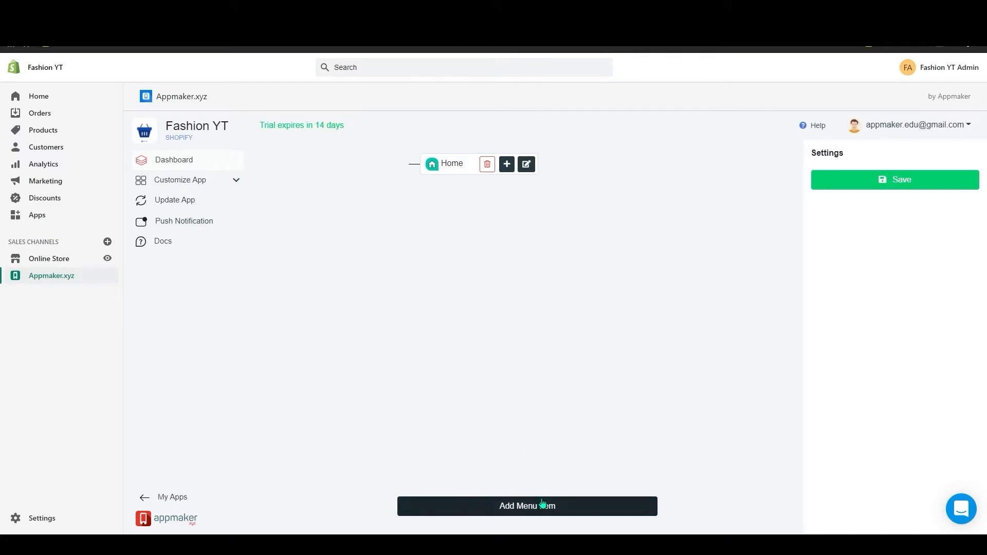
Step: Add Featured Collection as a Title entry and save the rebuilt menu
type("F")
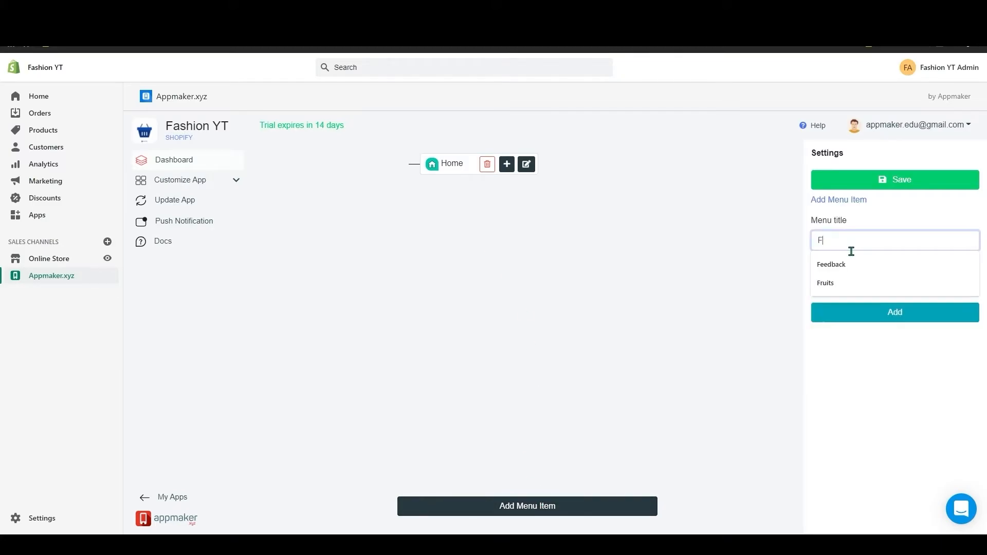
type("eatured Collection")
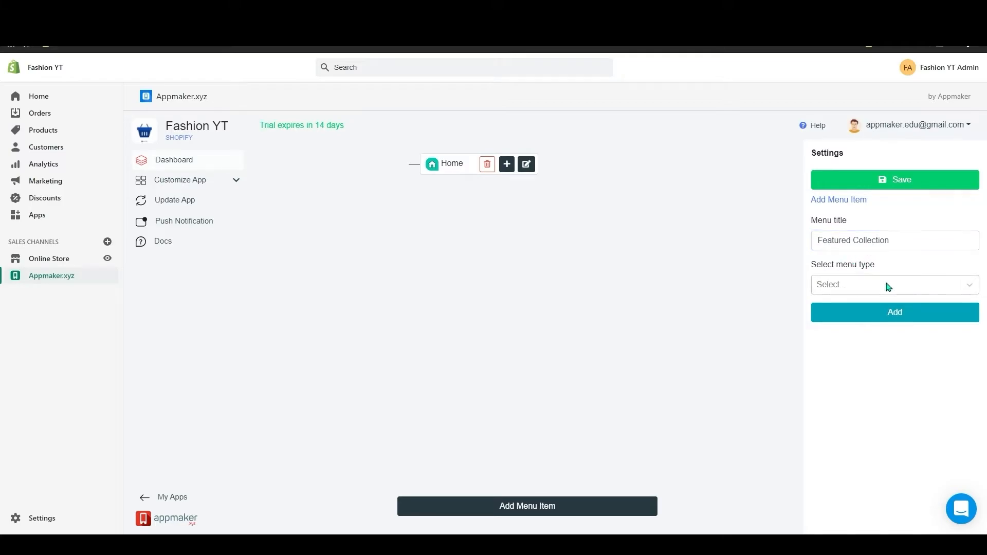
left_click(888, 284)
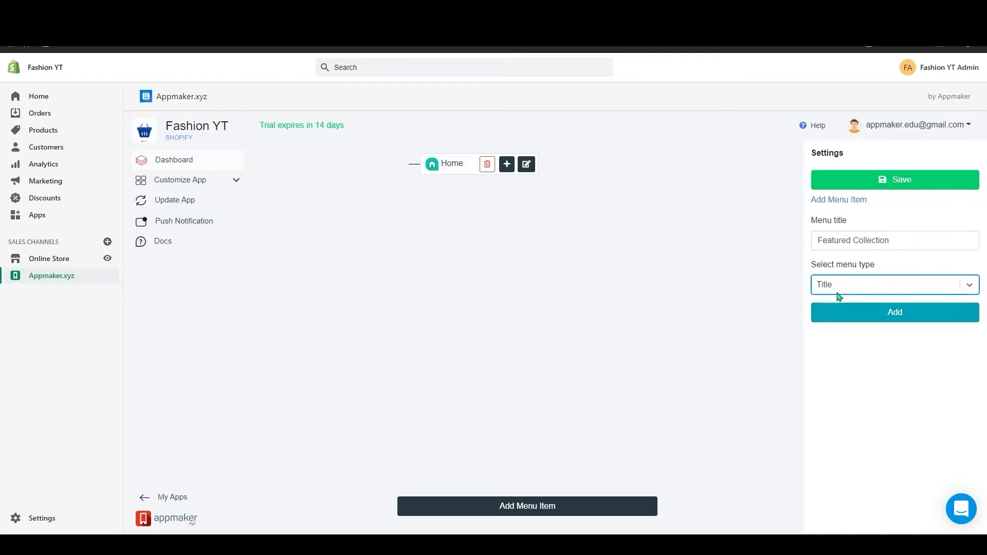
left_click(894, 312)
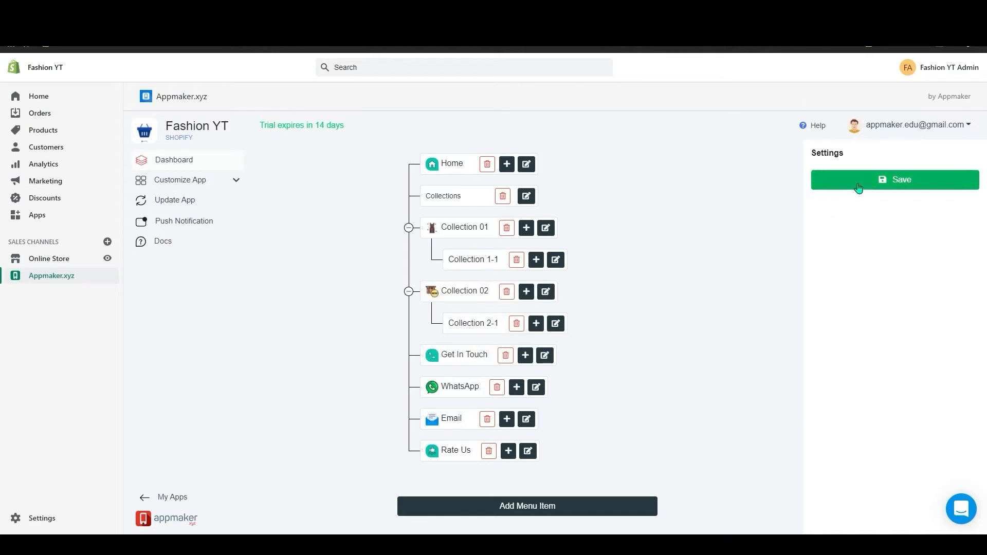
left_click(893, 179)
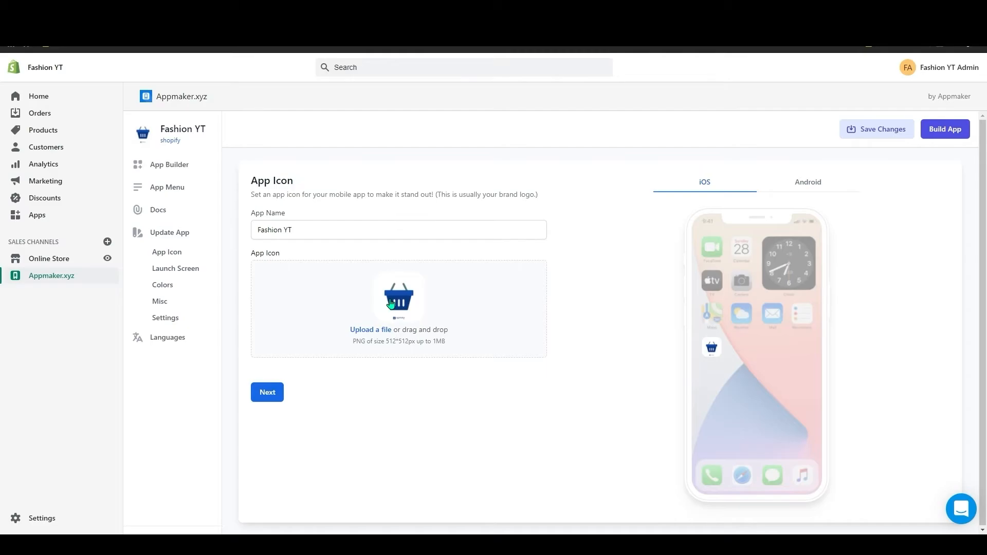
mouse_move(752, 307)
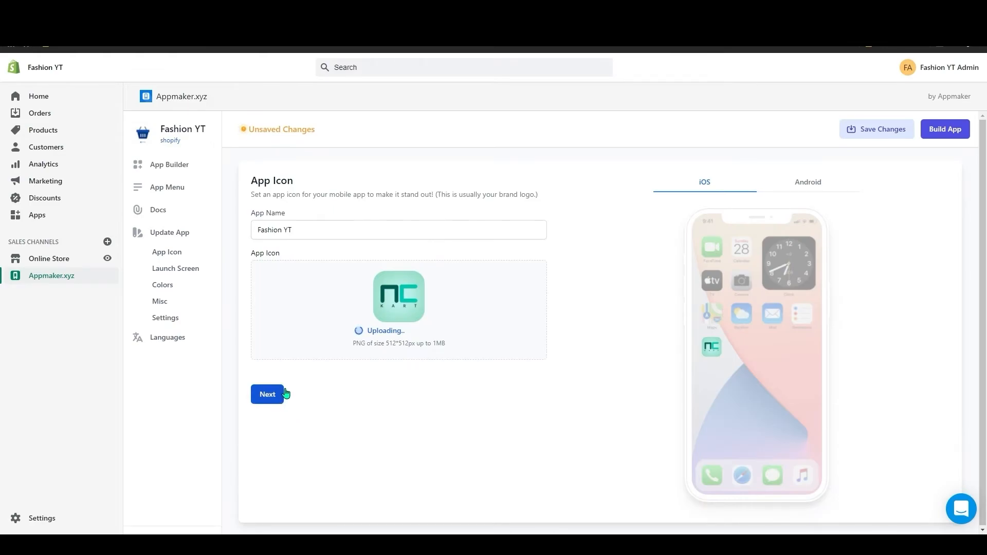
Step: Move to the splash step and upload the App-splash screen - android image
left_click(267, 394)
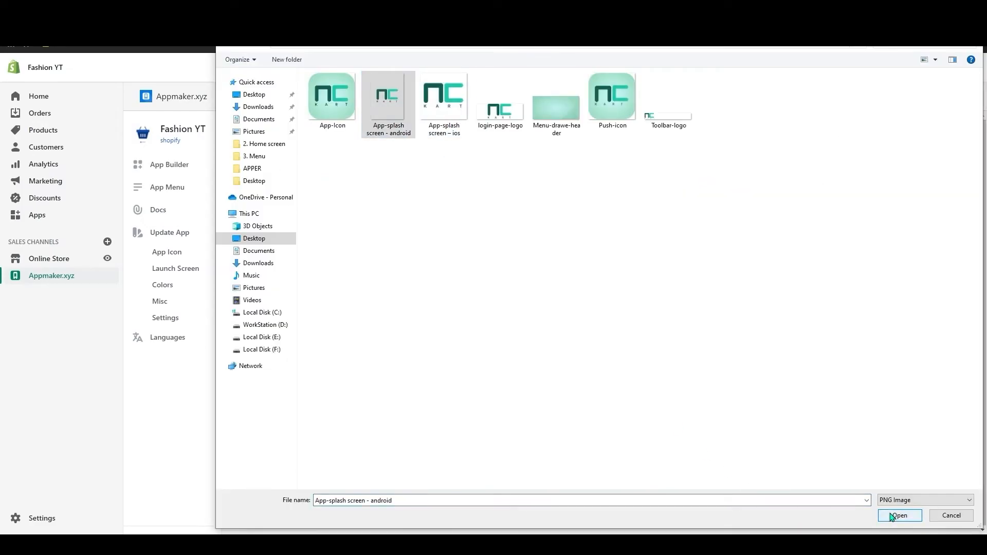
left_click(899, 515)
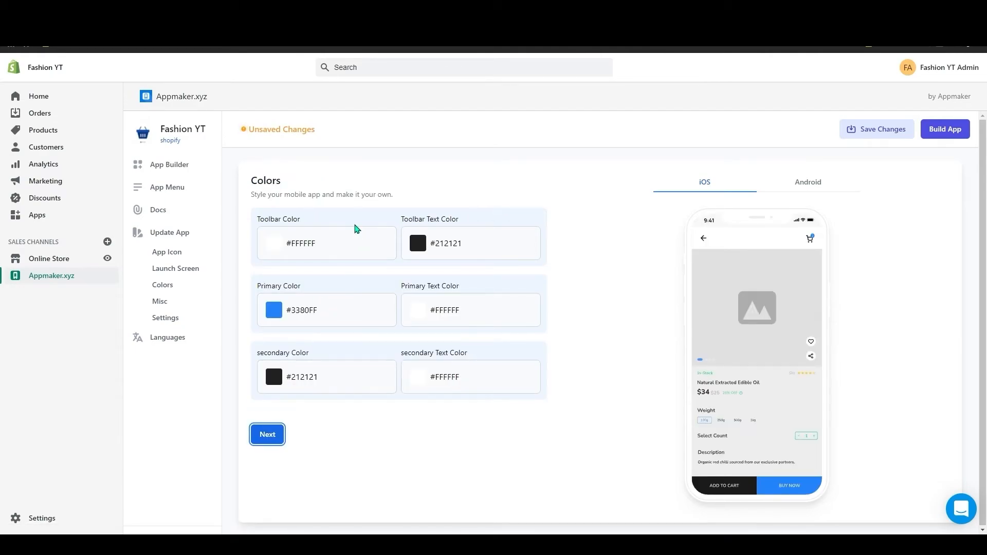
mouse_move(348, 232)
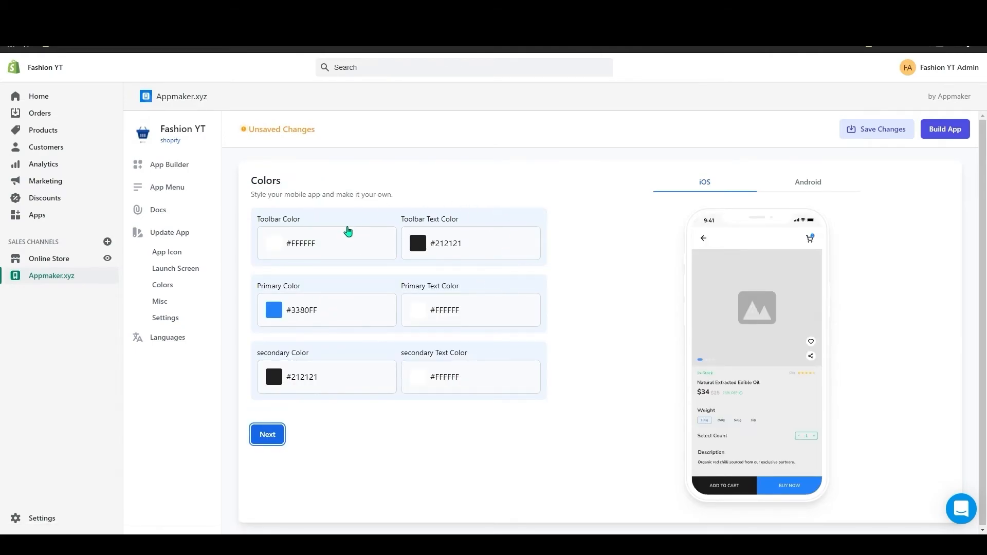
mouse_move(789, 327)
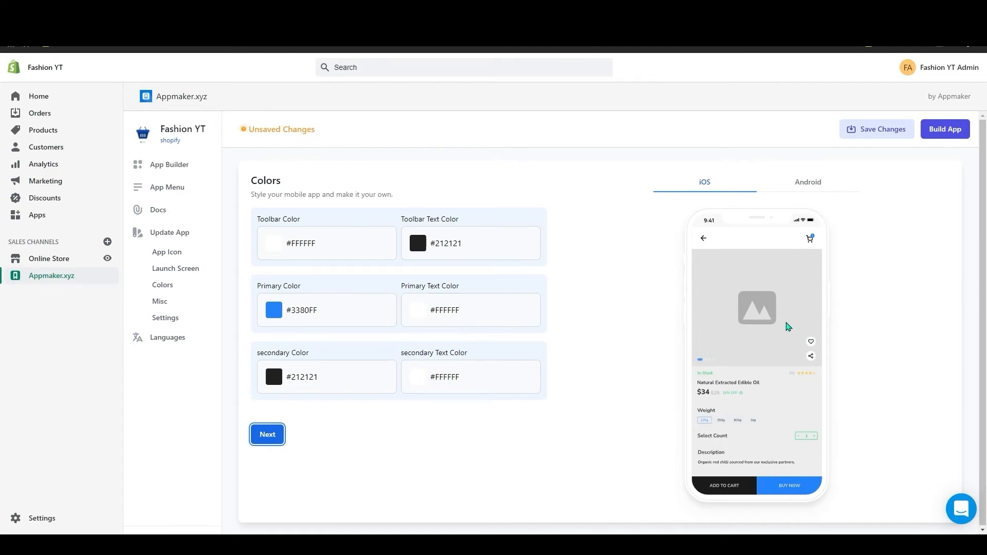
mouse_move(300, 349)
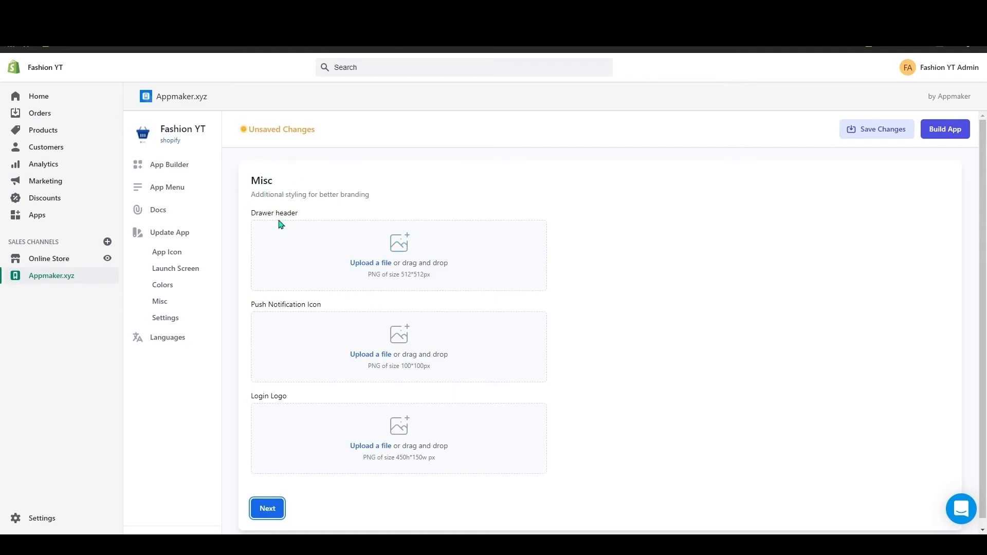
mouse_move(335, 321)
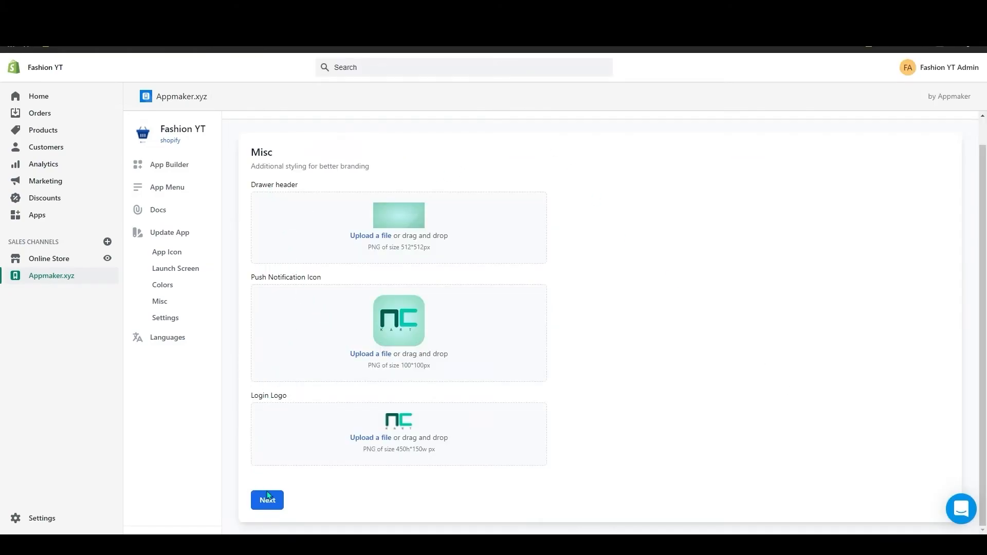
Step: Continue to core feature settings, turn on Grocery Mode and proceed to languages
left_click(267, 500)
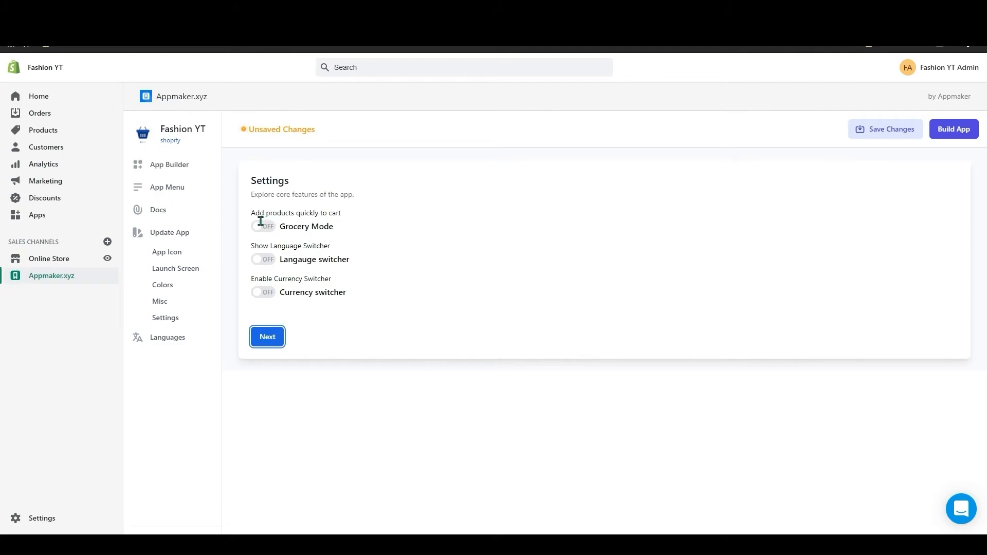
left_click(262, 259)
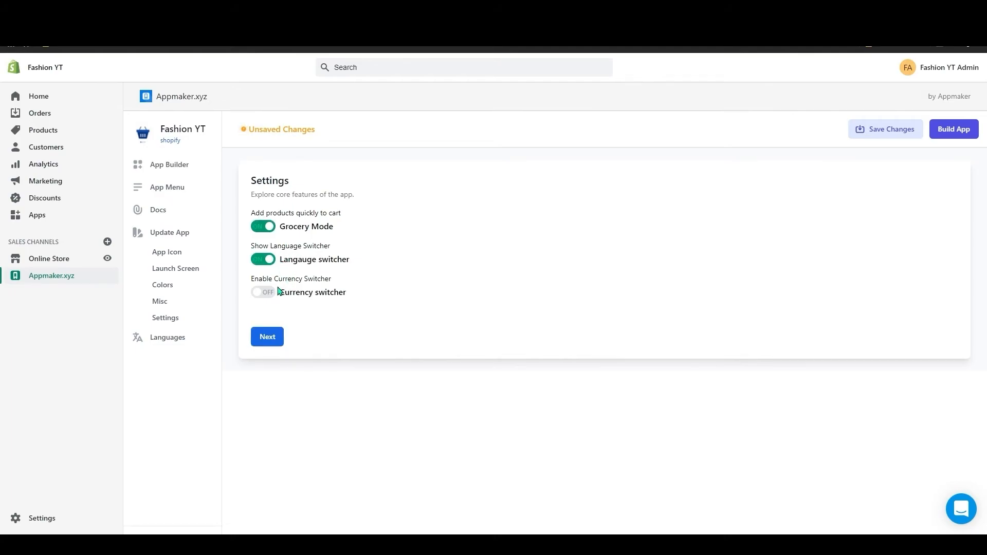
left_click(167, 337)
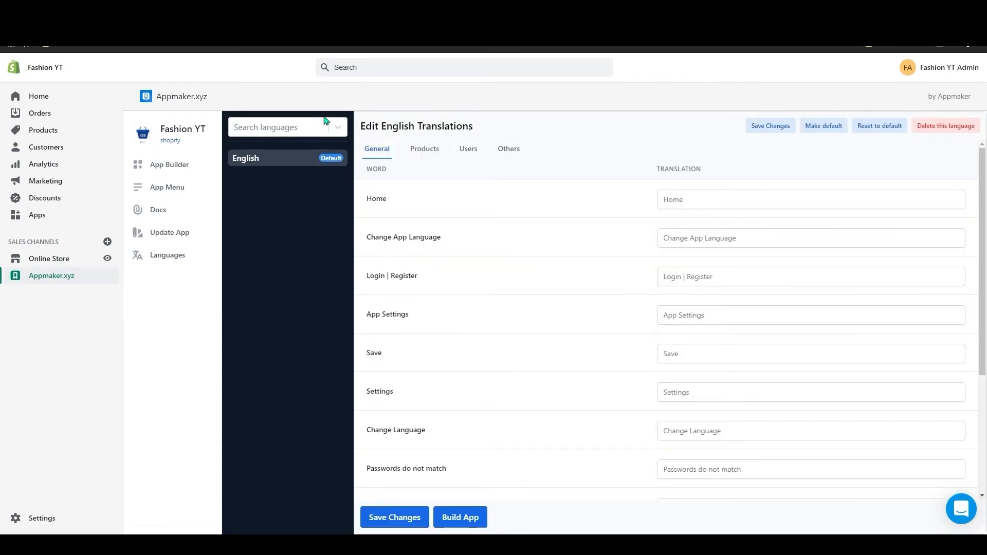
Step: Search for and add Spanish; Castilian as an app language, then delete it again
left_click(283, 127)
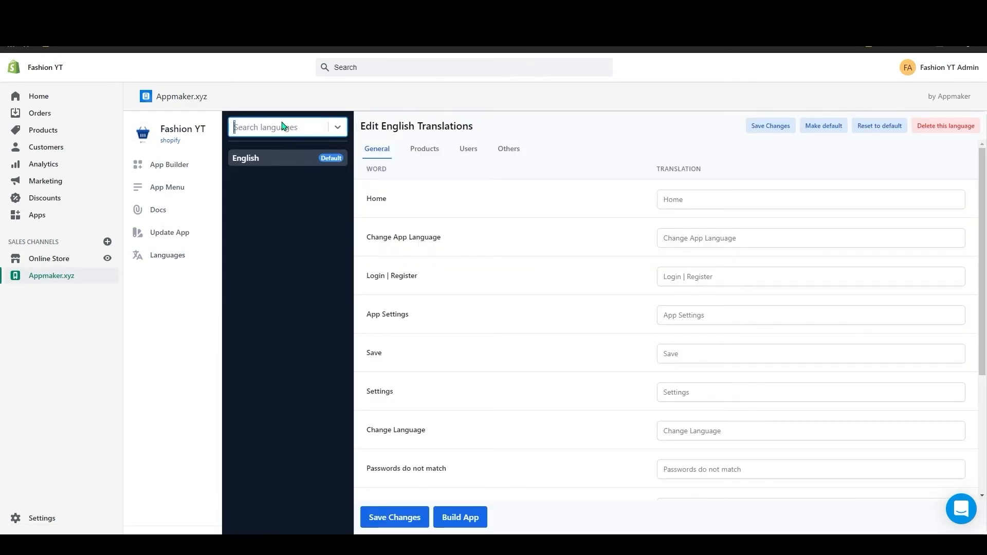
type("spani")
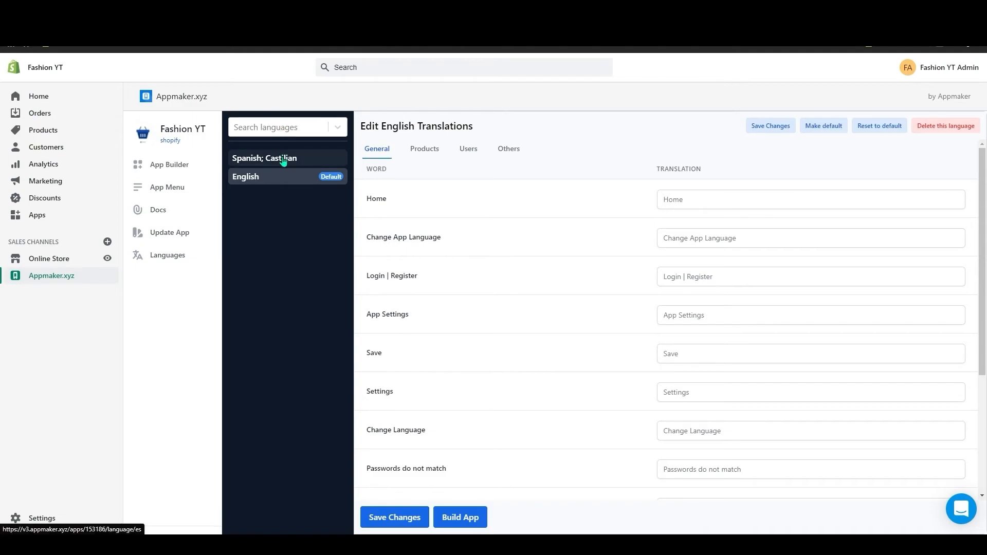
left_click(264, 158)
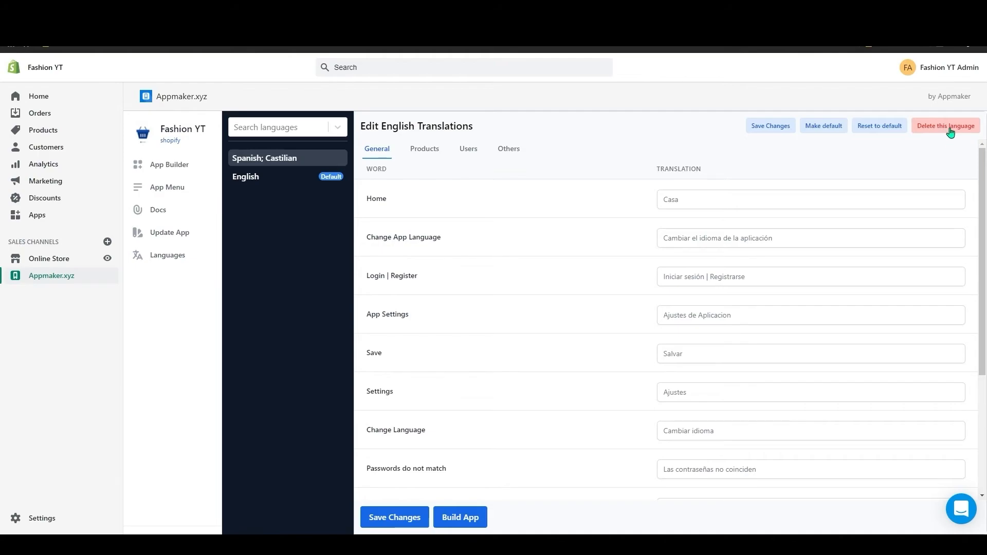
left_click(945, 125)
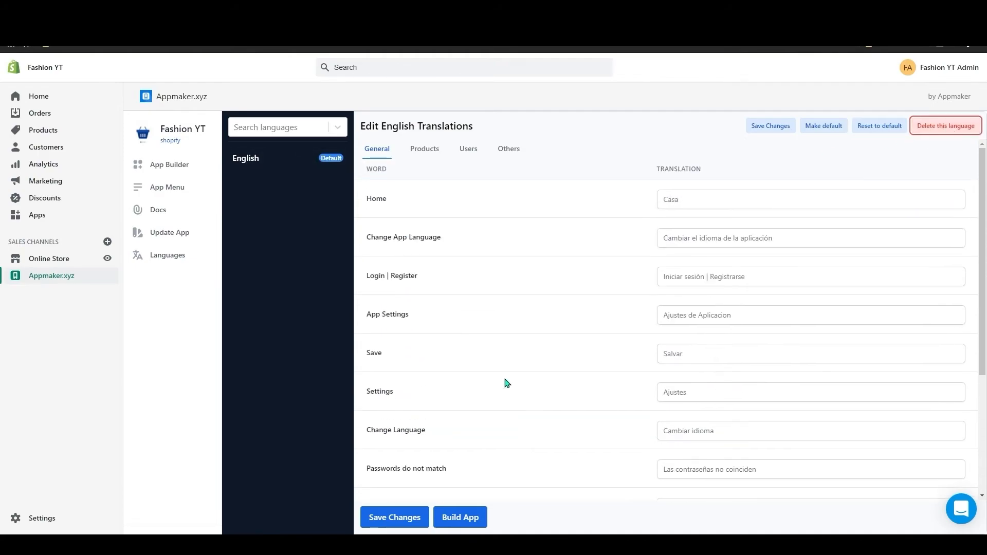
Step: Save the translation changes and start building the app
scroll("down", 3)
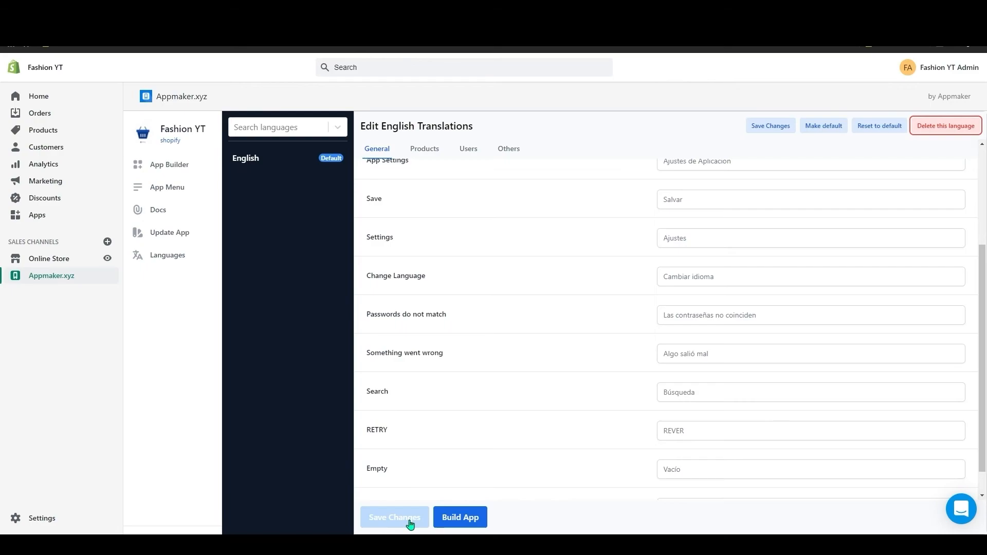
left_click(393, 517)
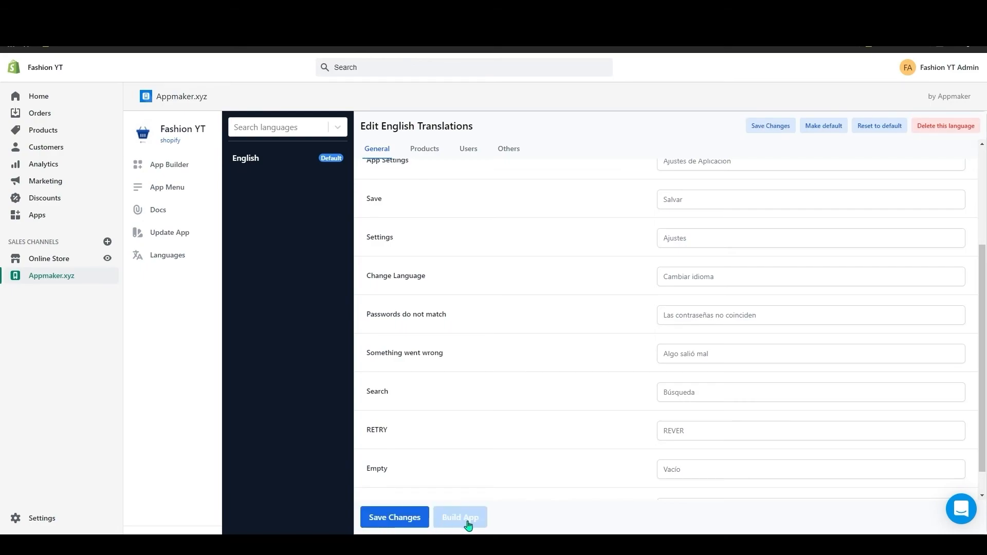
left_click(461, 517)
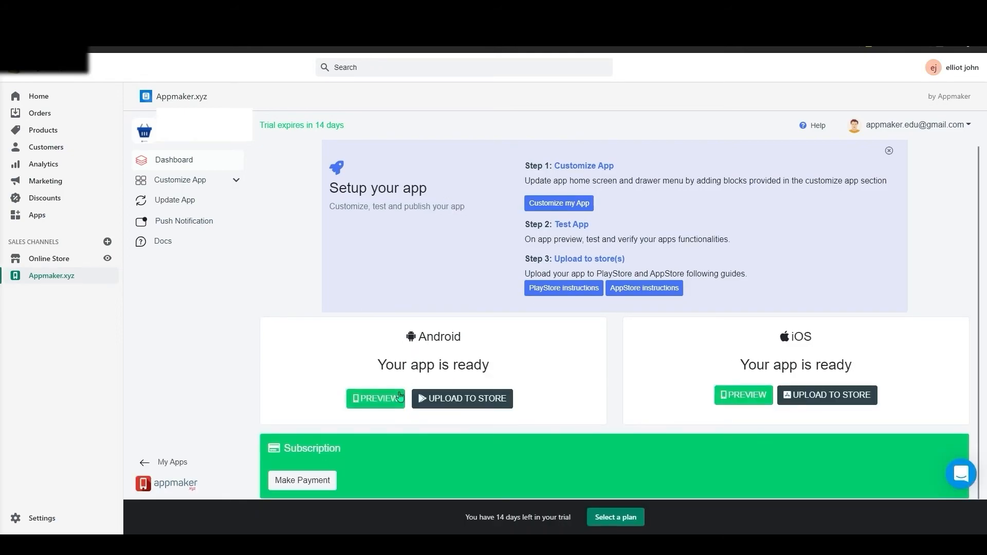
Step: Download the Android preview .apk file and save it to the computer
left_click(375, 399)
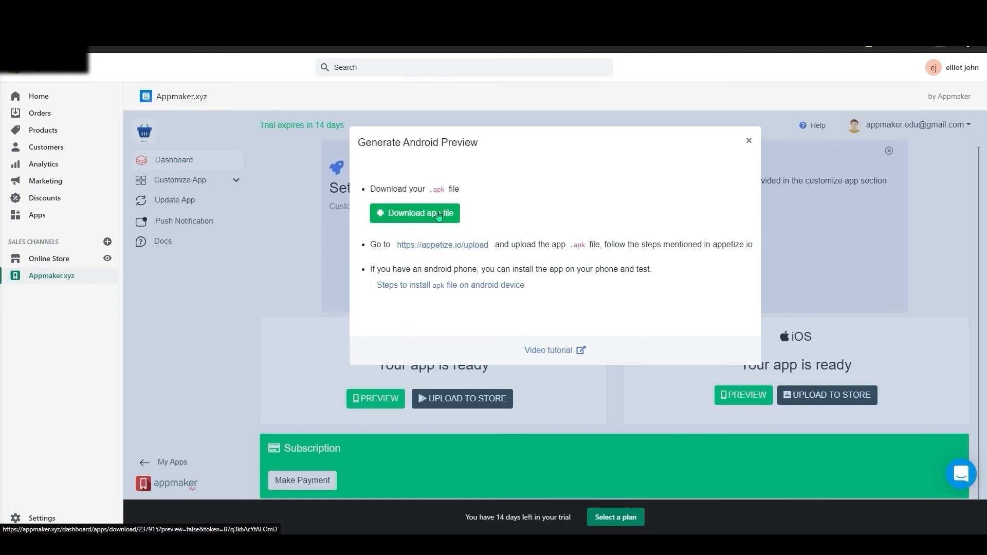
left_click(414, 213)
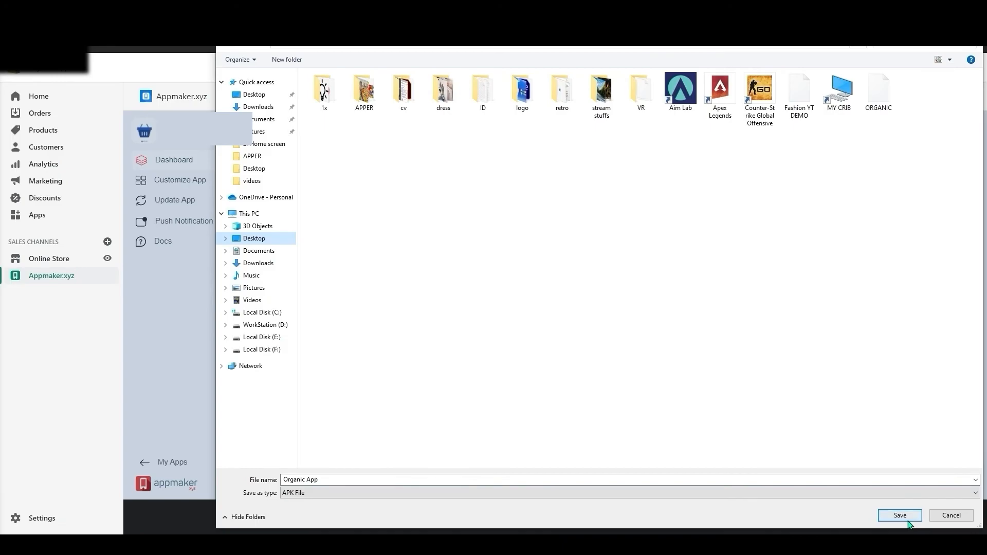
left_click(898, 515)
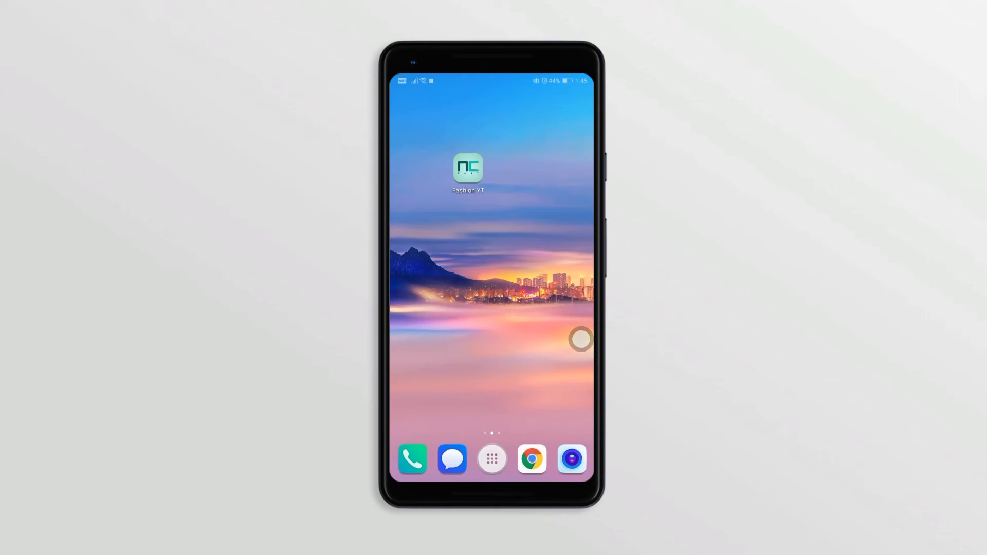
Step: Launch Fashion YT on the phone, browse Home and open a collection from the drawer menu
left_click(467, 168)
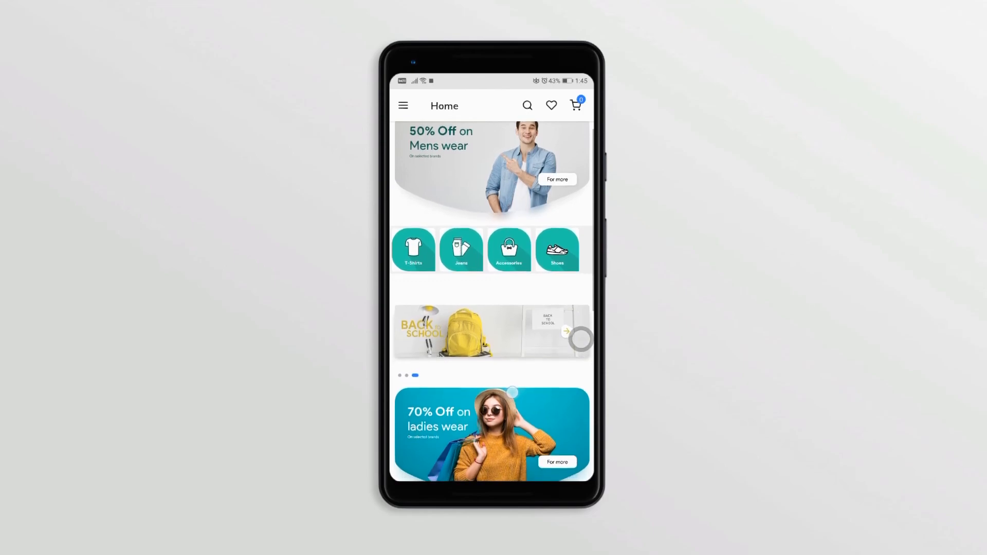
scroll("down", 3)
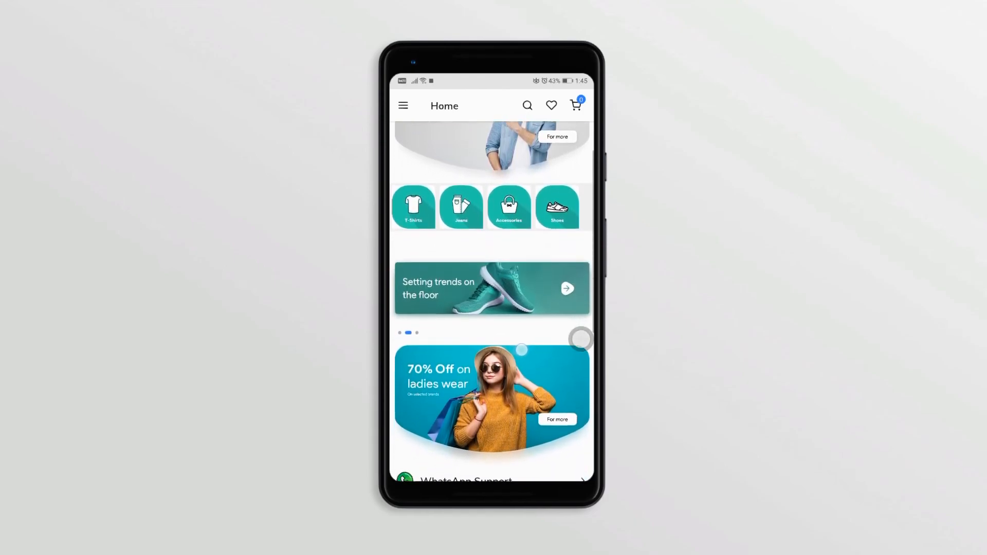
left_click(403, 105)
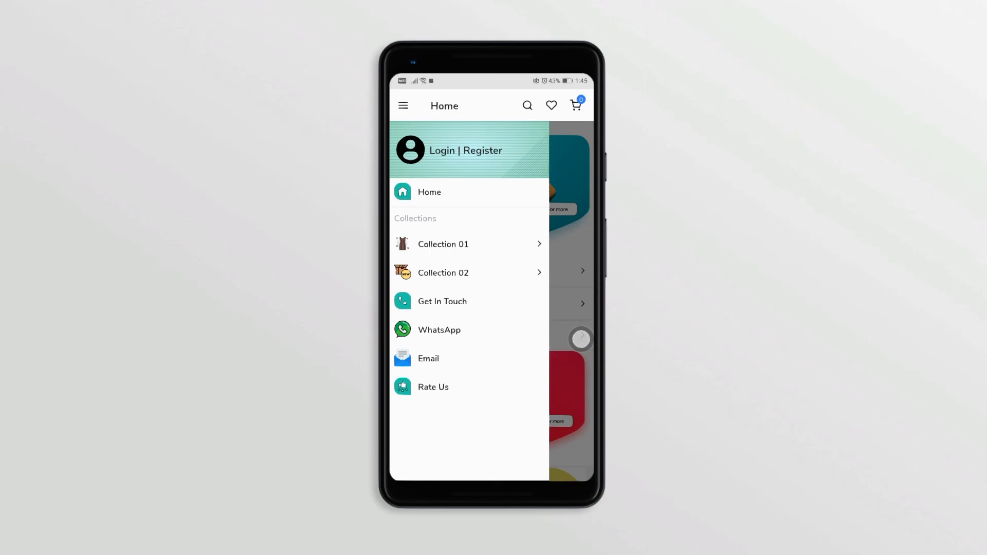
left_click(403, 105)
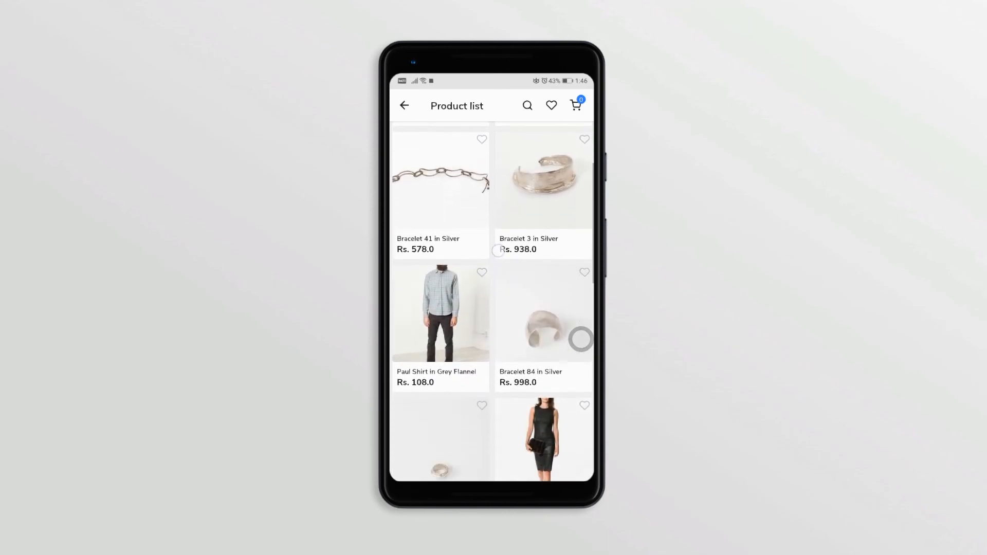
scroll("down", 3)
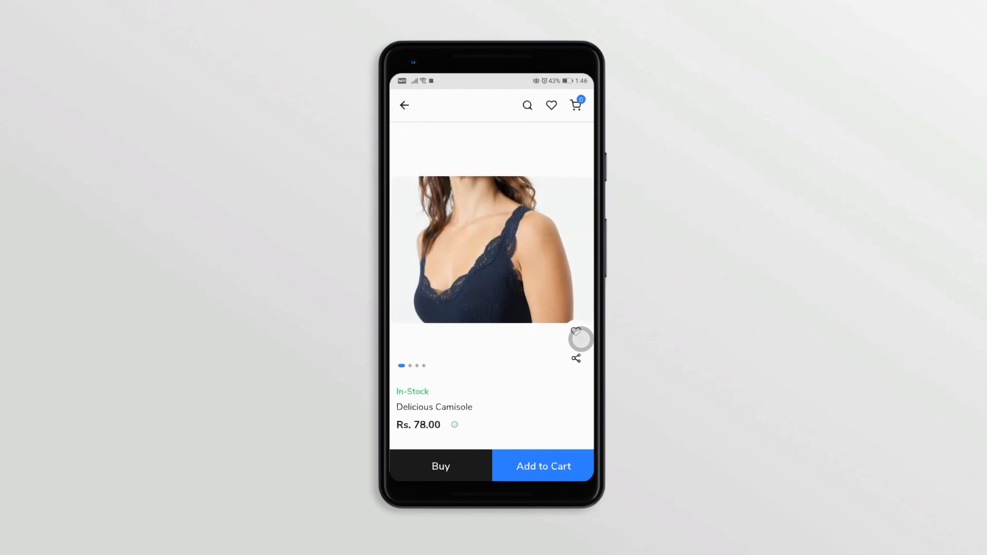
scroll("down", 3)
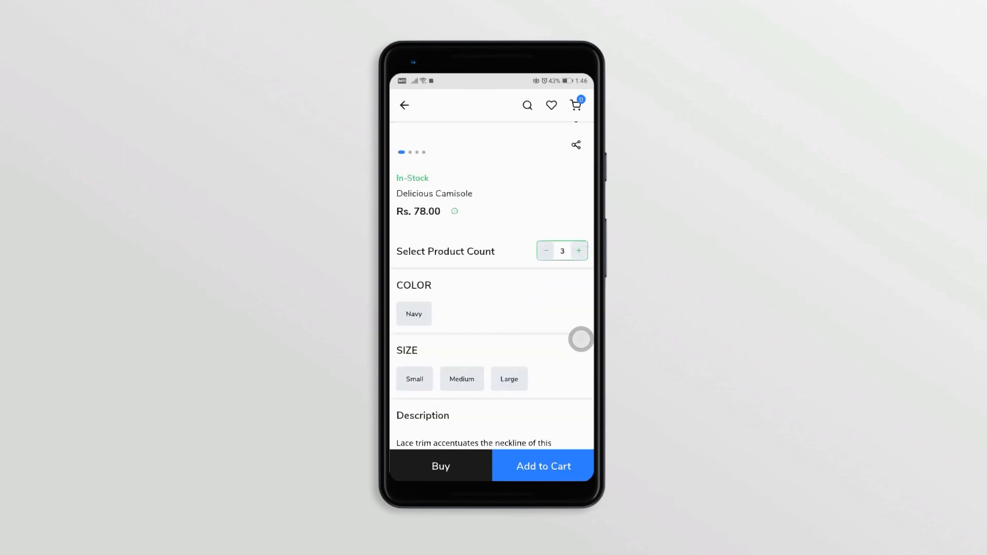
Step: Add the Delicious Camisole to the cart, view the cart, then return to the home page
left_click(545, 251)
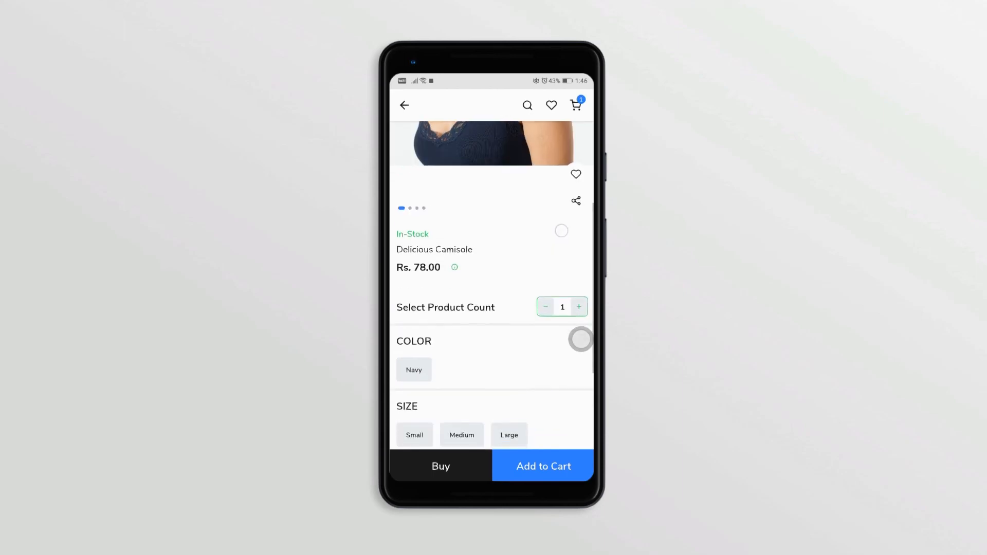
left_click(574, 175)
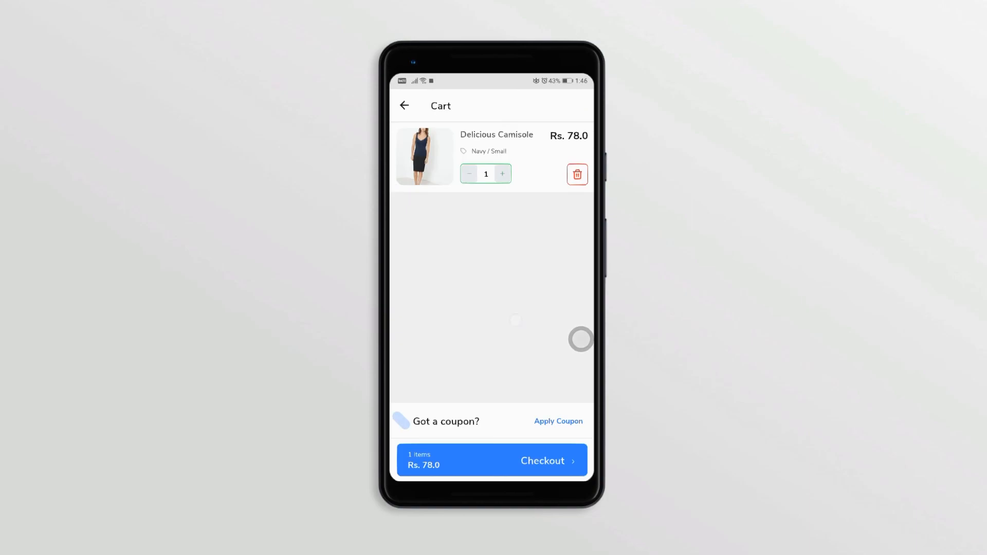
left_click(557, 422)
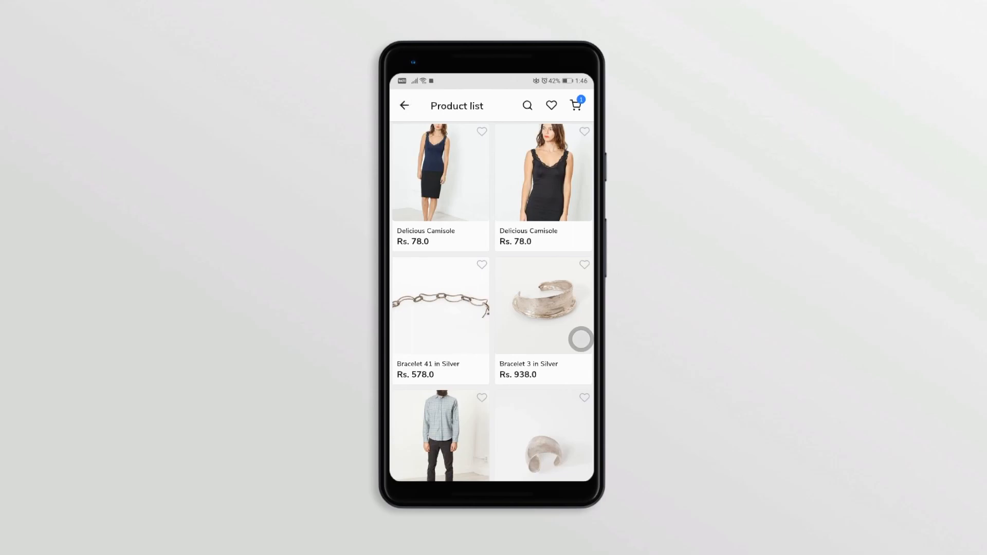
left_click(404, 105)
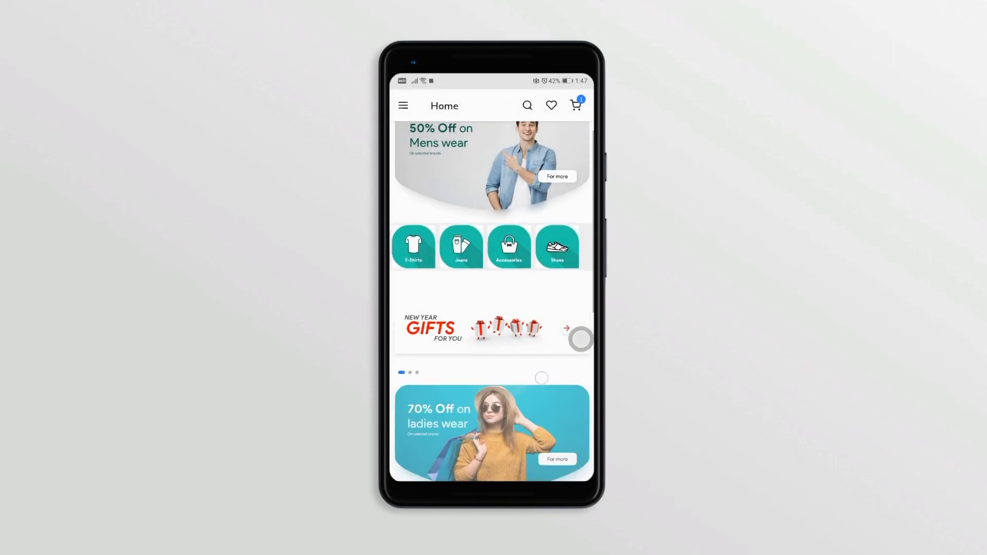
scroll("down", 3)
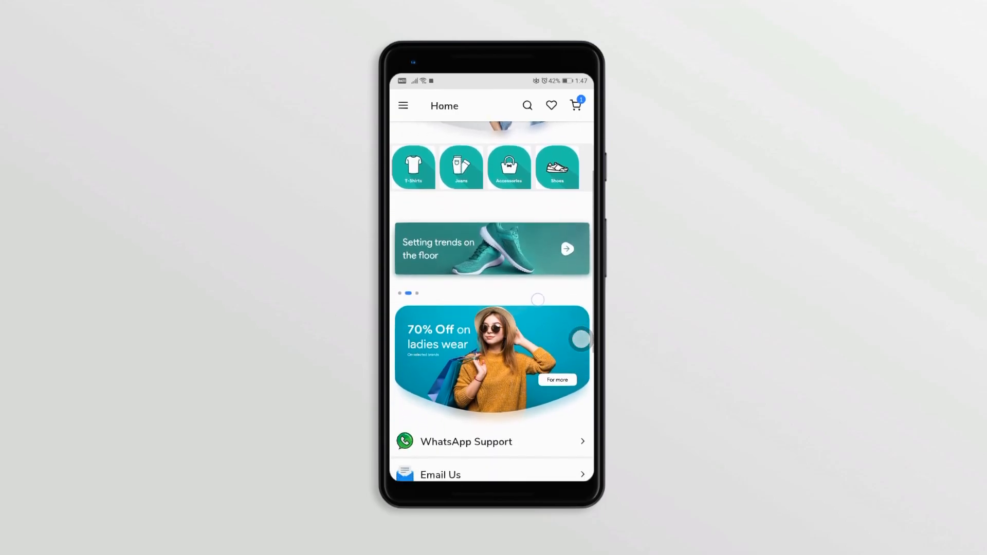
scroll("down", 3)
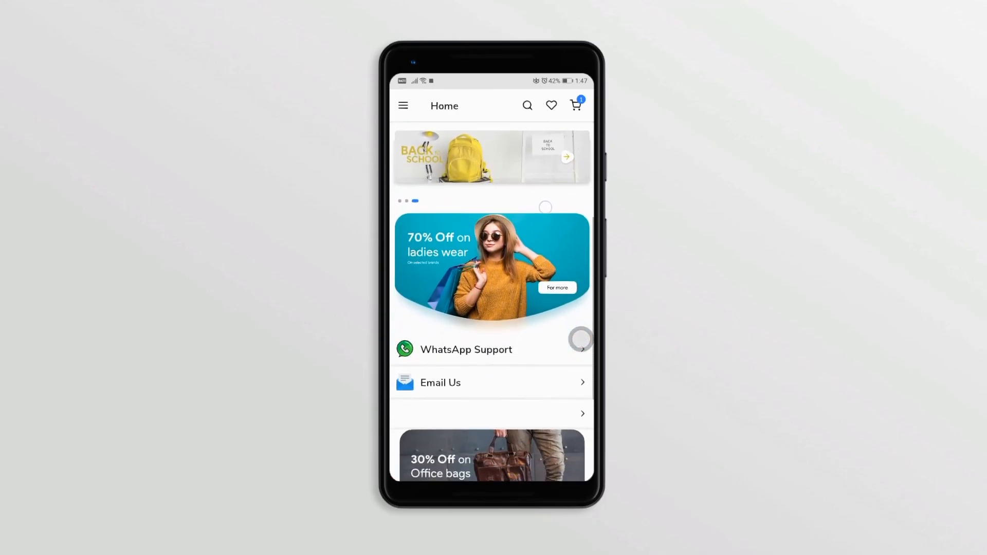